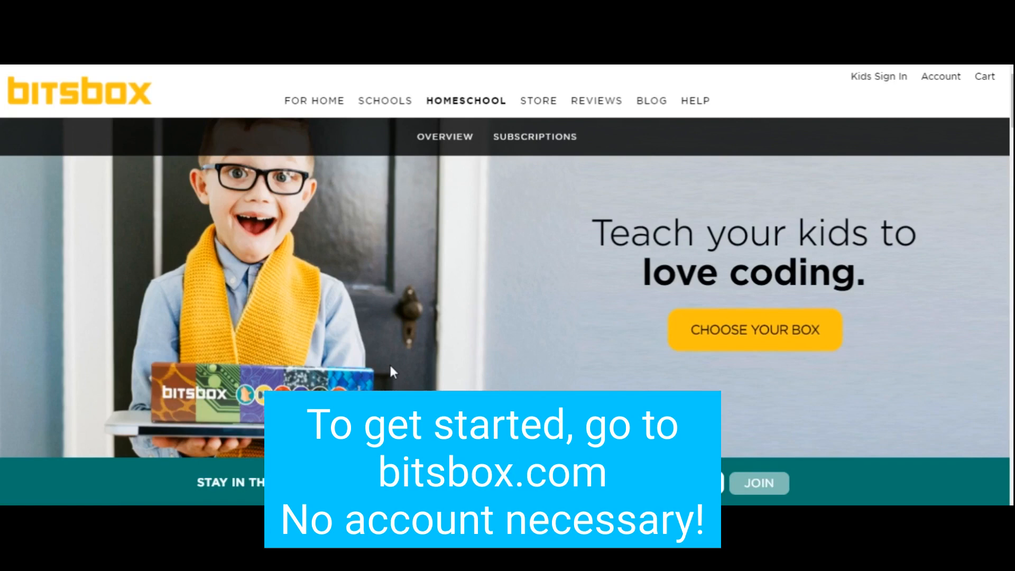
mouse_move(817, 146)
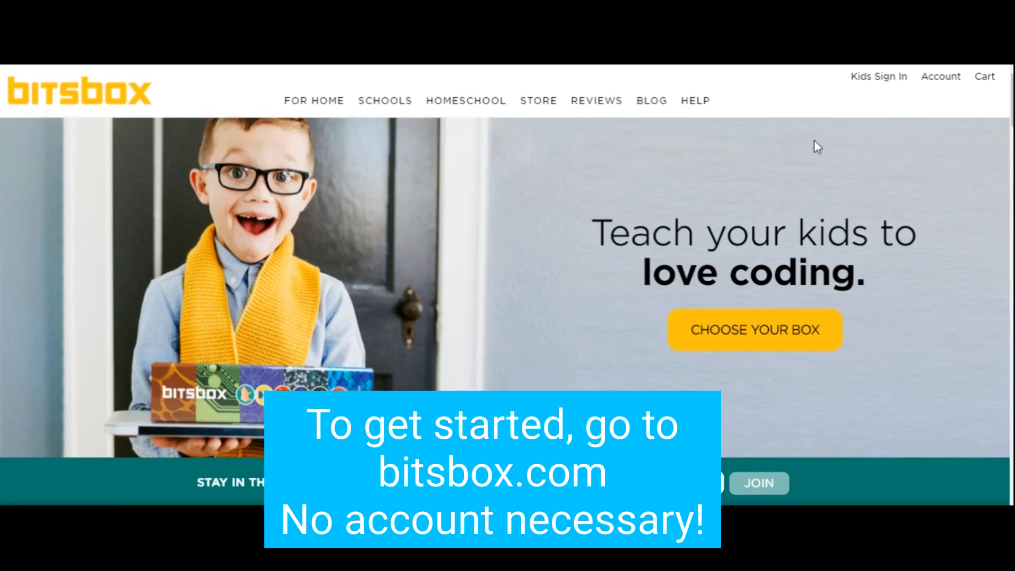
mouse_move(877, 81)
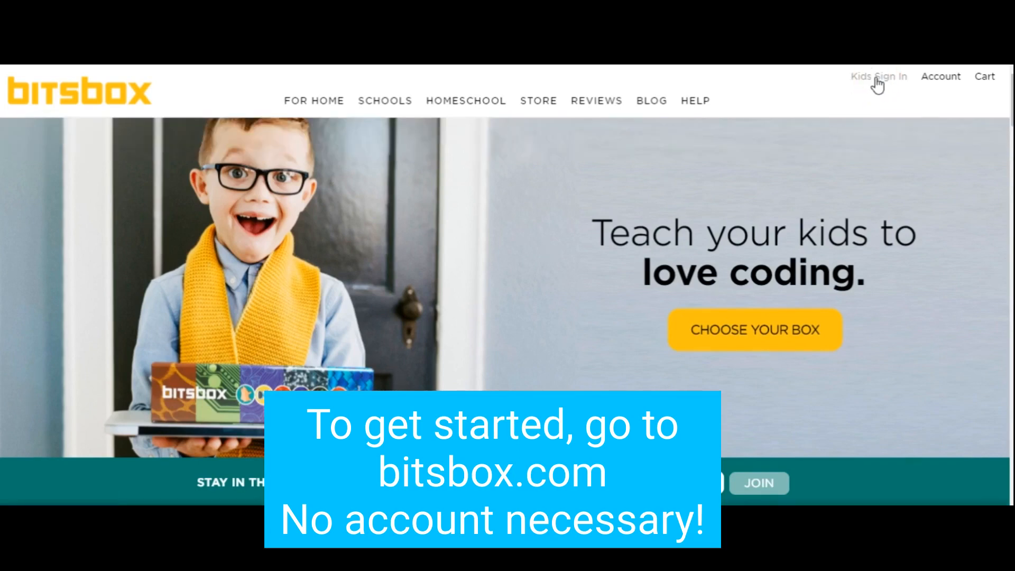
- Enter the kids' coding area as a new coder and dismiss the welcome tip
left_click(877, 77)
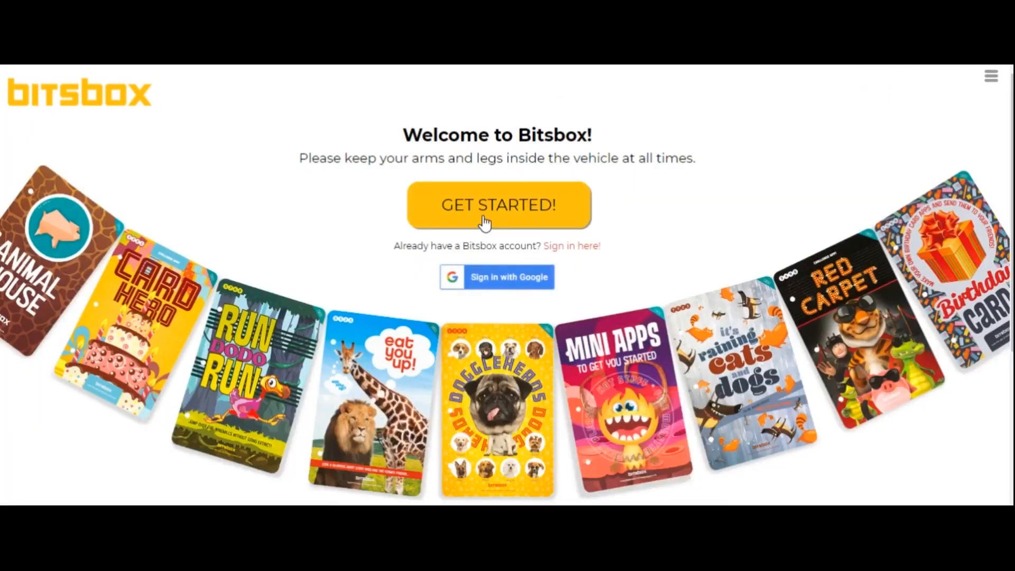
left_click(497, 205)
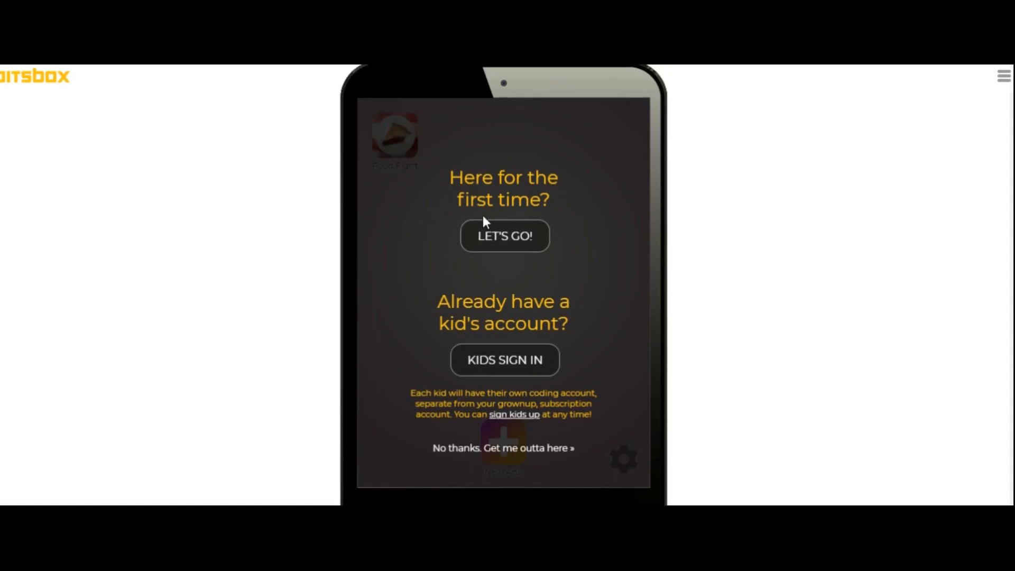
mouse_move(492, 248)
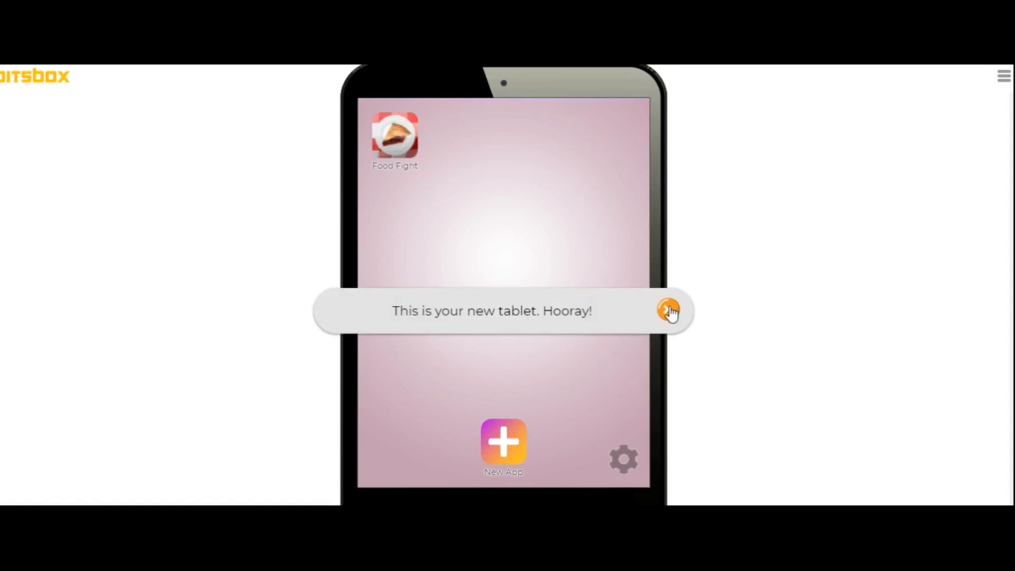
left_click(668, 311)
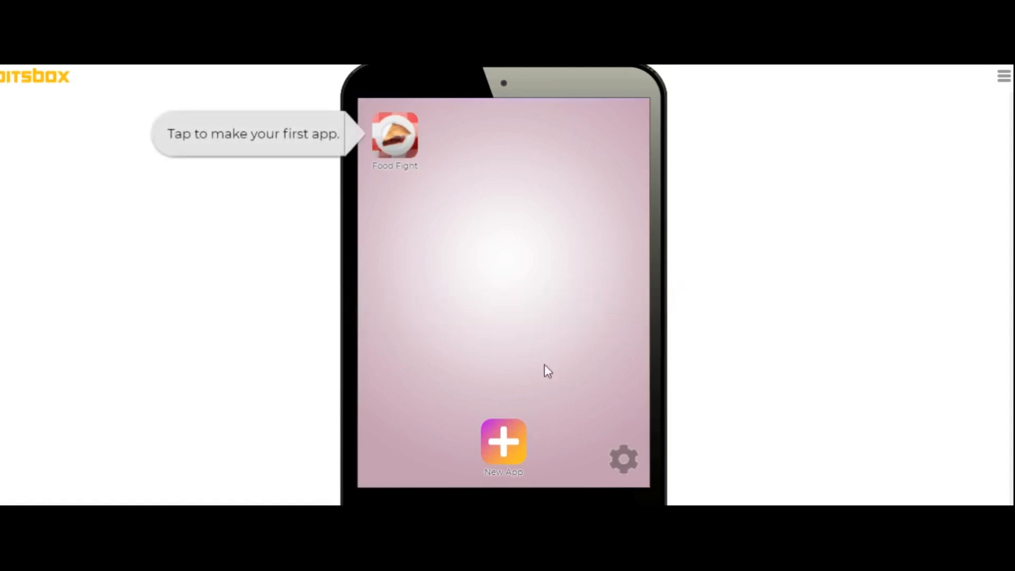
mouse_move(503, 442)
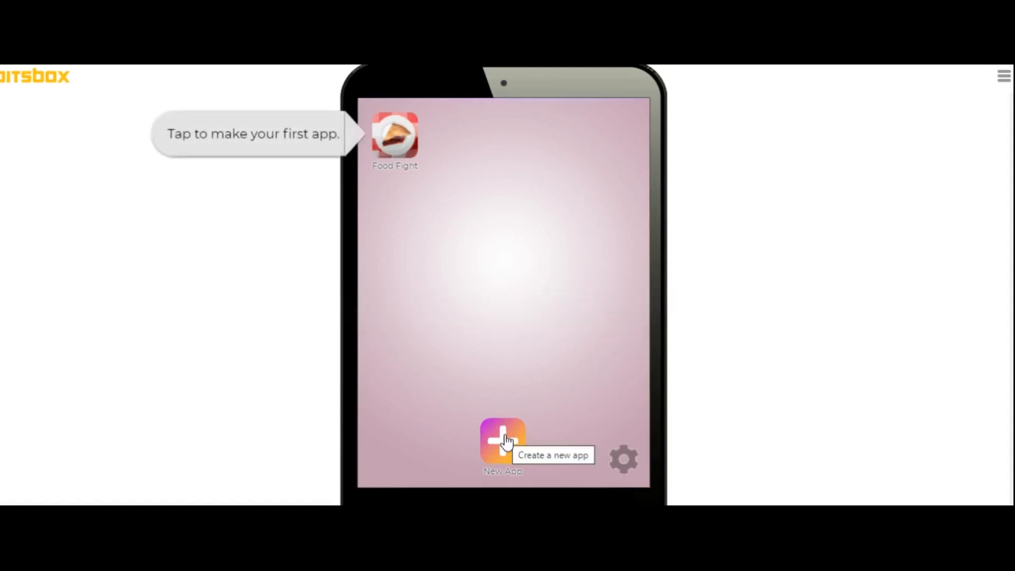
- Create a new app with no Bitsbox card and choose to invent your own from scratch
left_click(502, 442)
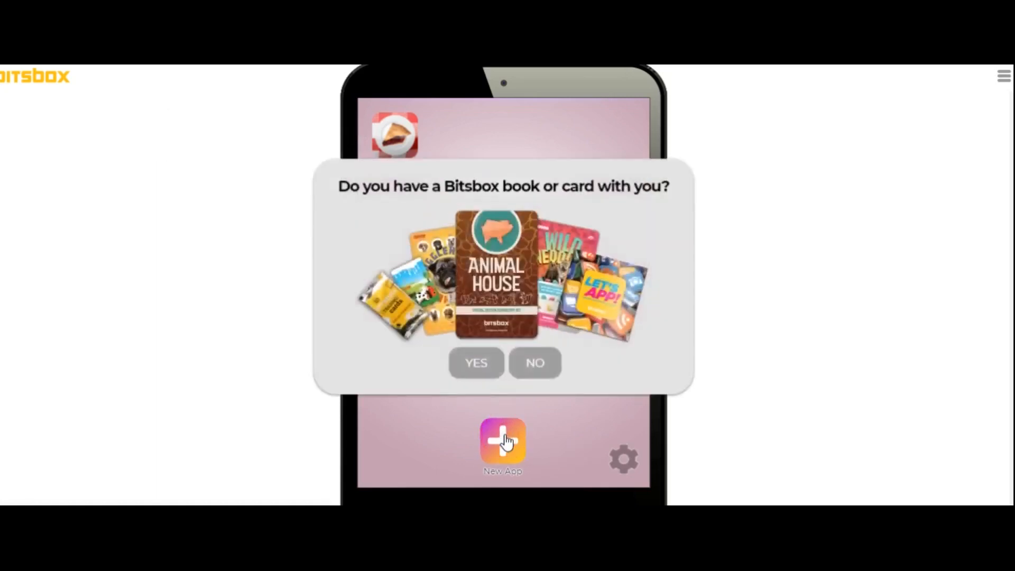
mouse_move(534, 372)
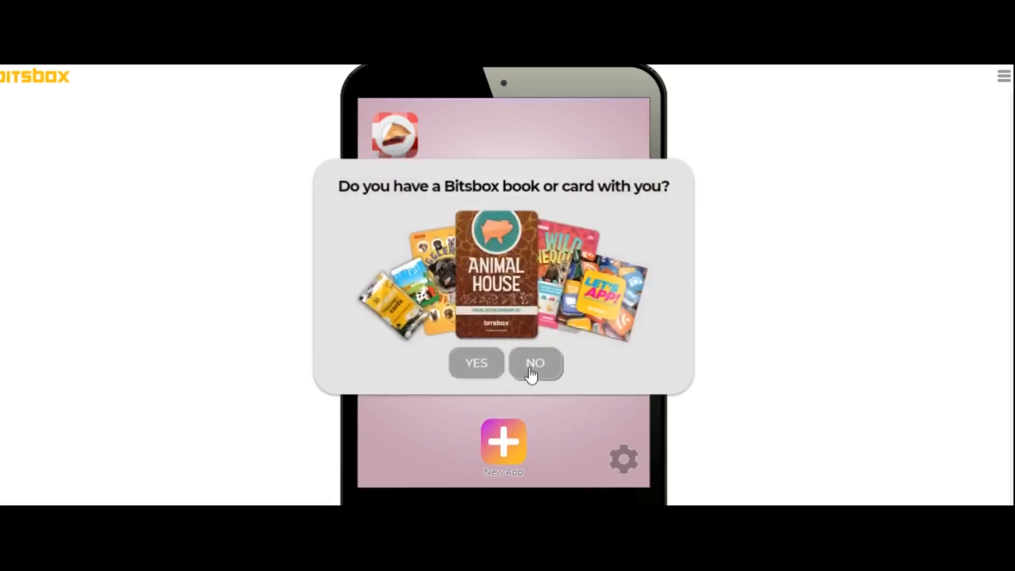
left_click(535, 362)
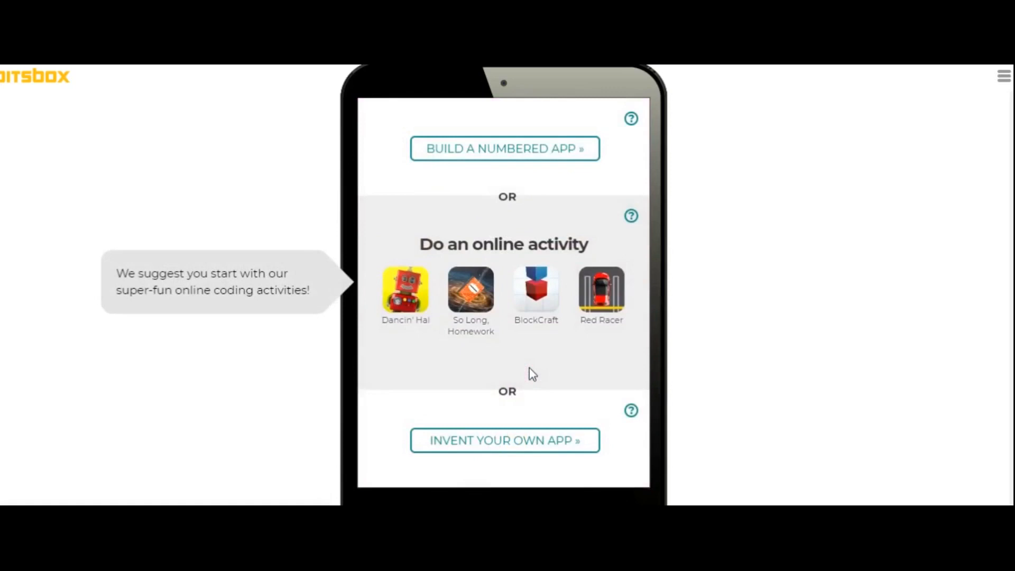
mouse_move(504, 440)
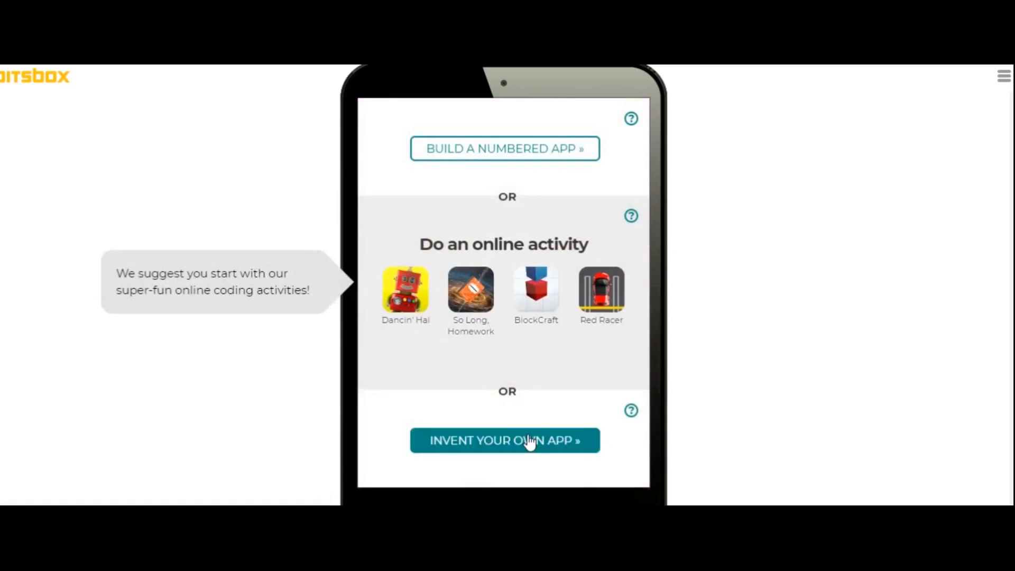
left_click(504, 440)
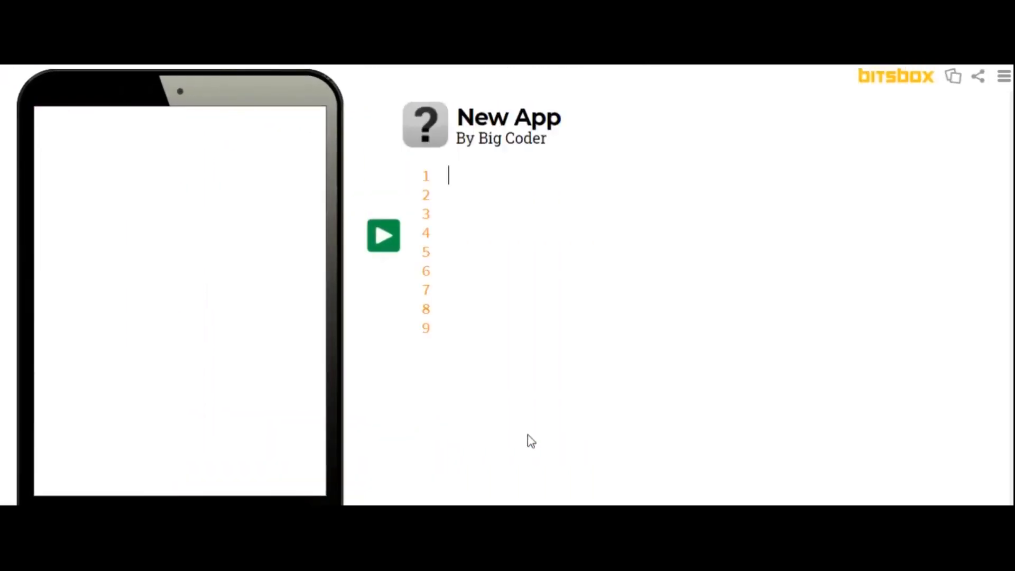
left_click(383, 234)
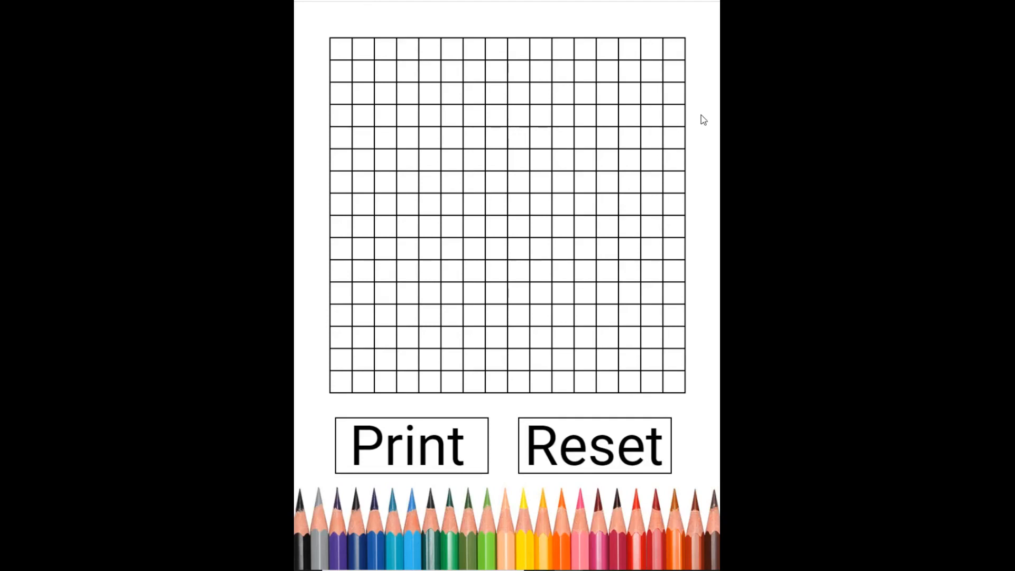
left_click(450, 165)
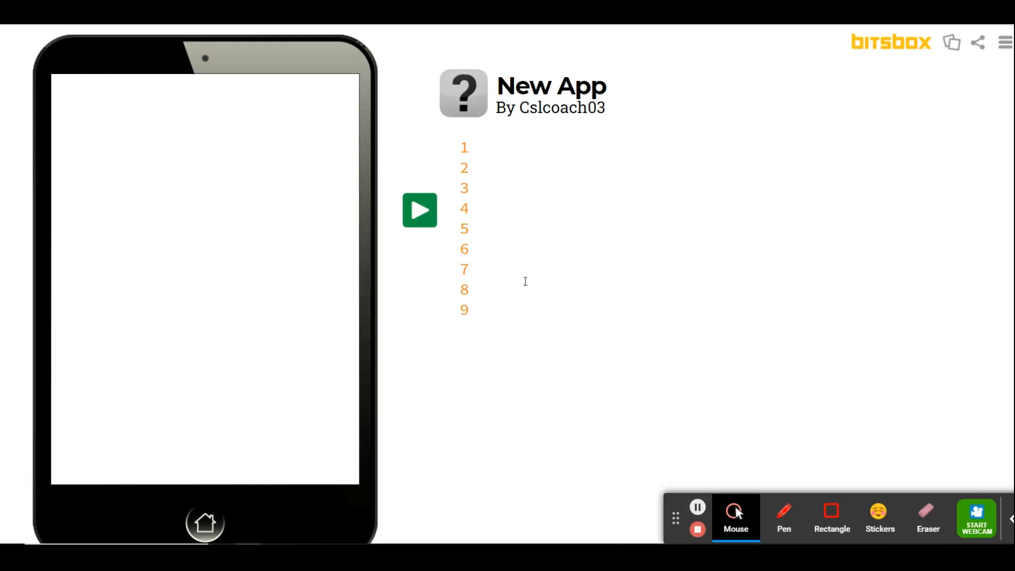
- Write fill('pencils') on line 1 and run it to show the pencils background
type("fill")
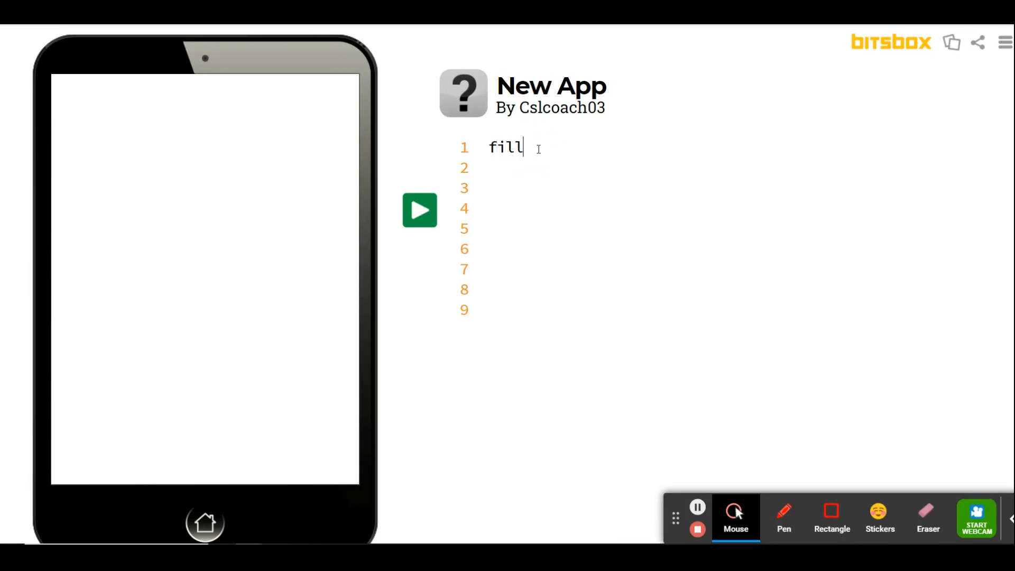
type("('")
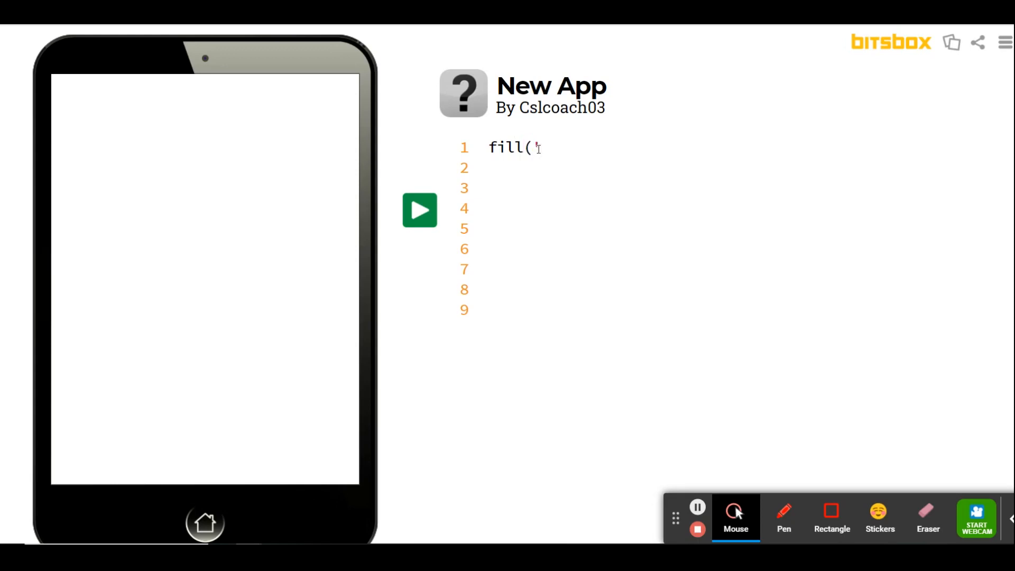
type("pencils")
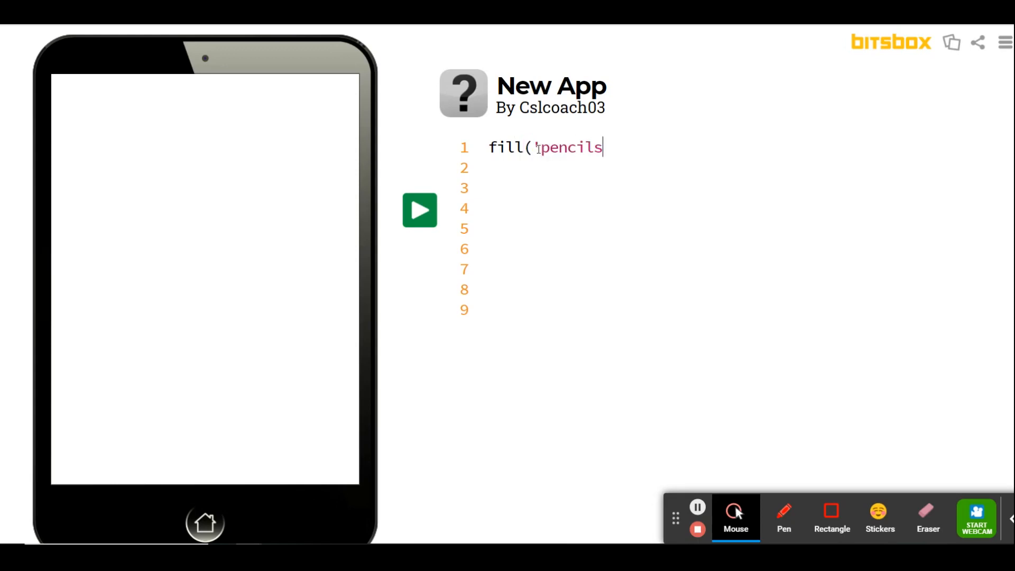
type("'")
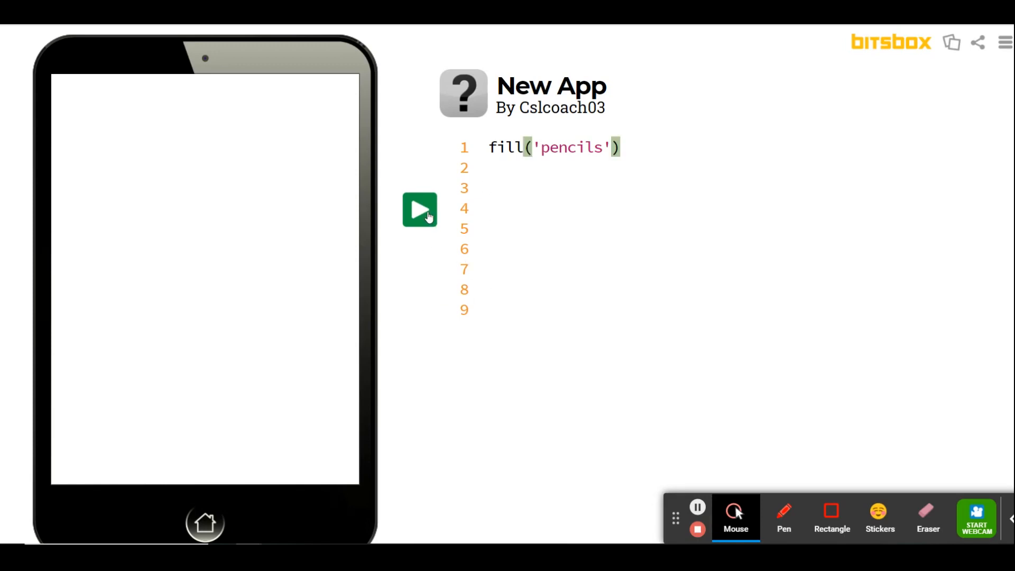
left_click(419, 210)
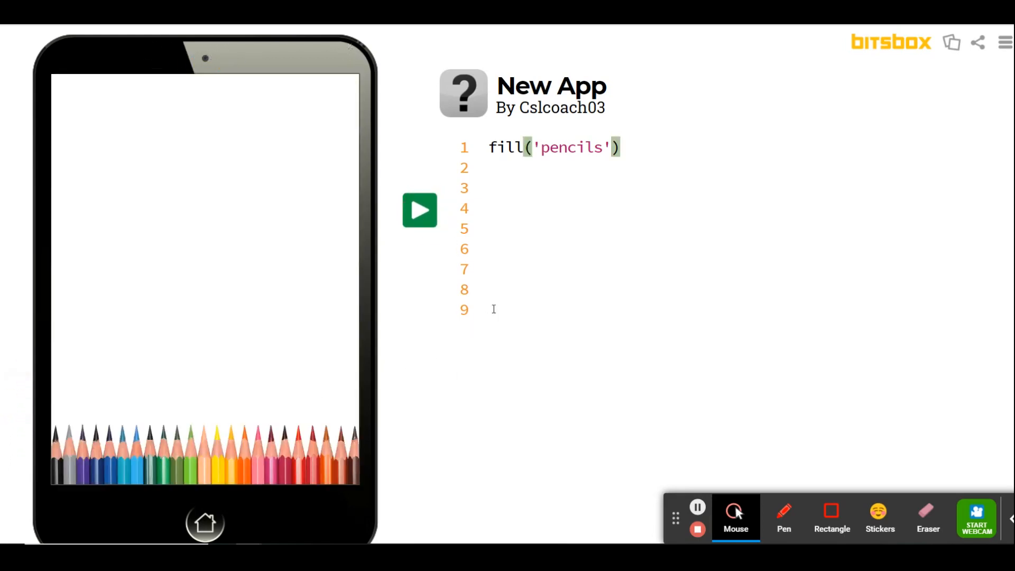
left_click(488, 168)
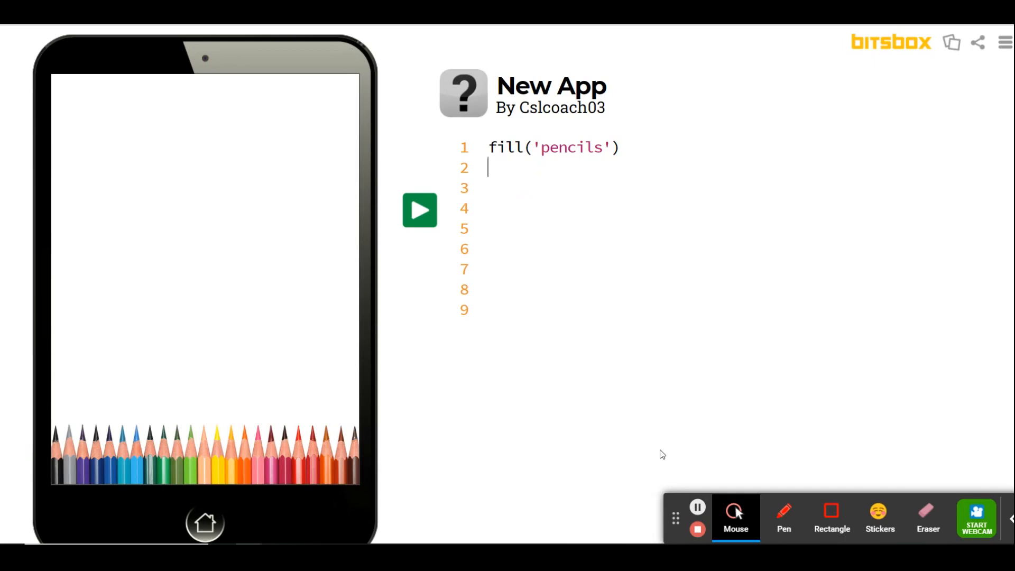
mouse_move(512, 487)
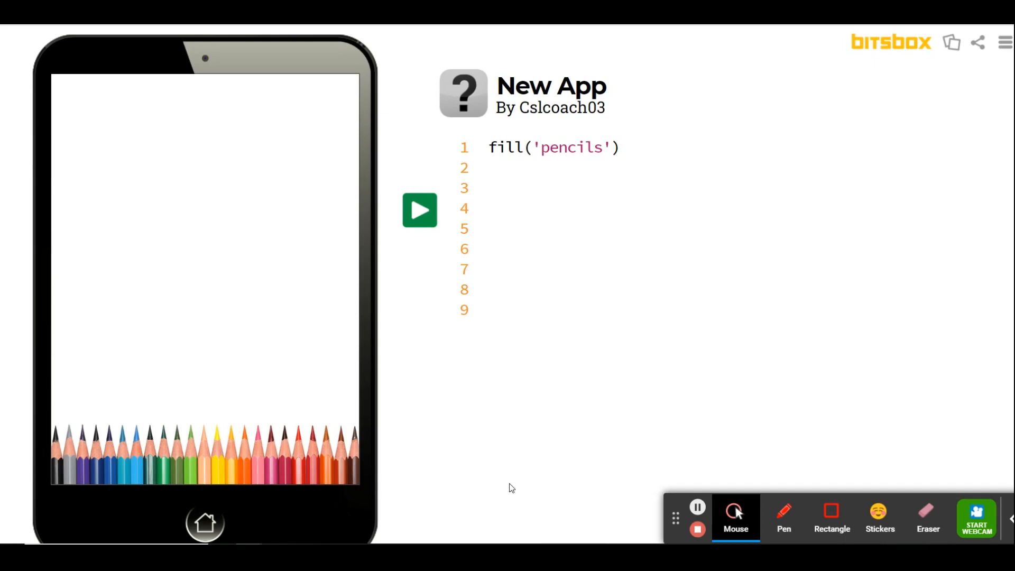
- Add size = 40 on line 2 and move down to line 4
type("size")
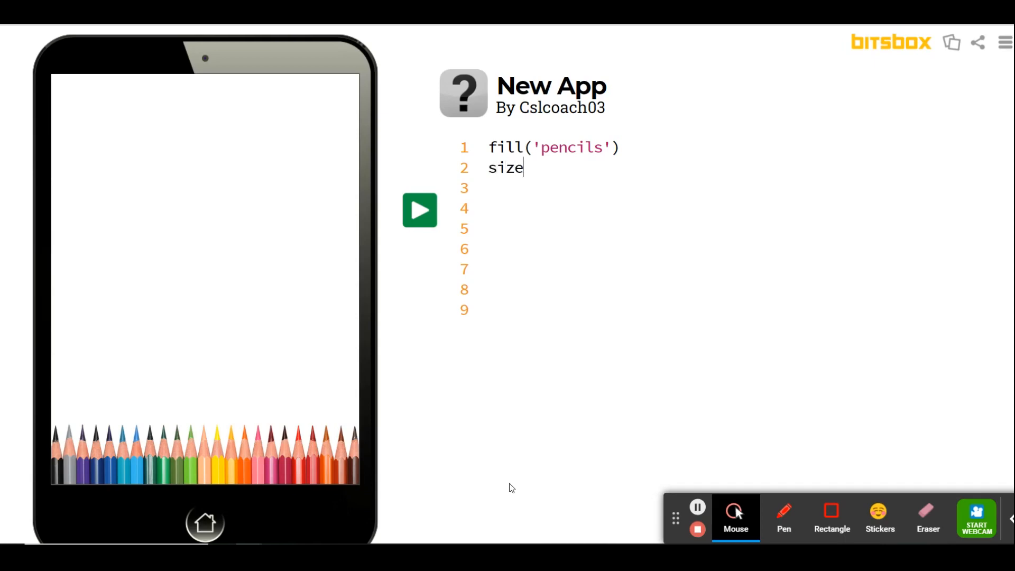
type("= 40")
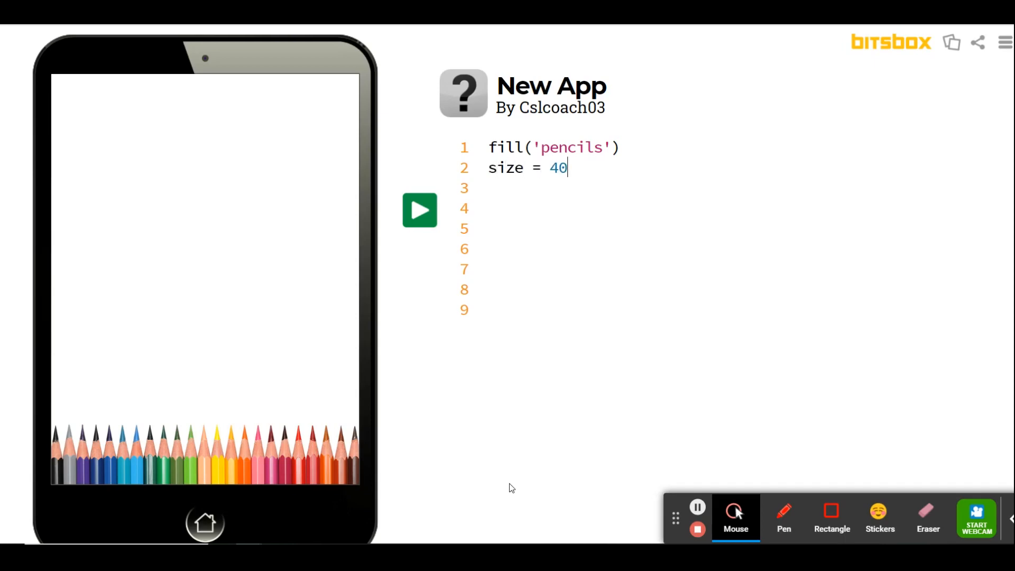
mouse_move(587, 279)
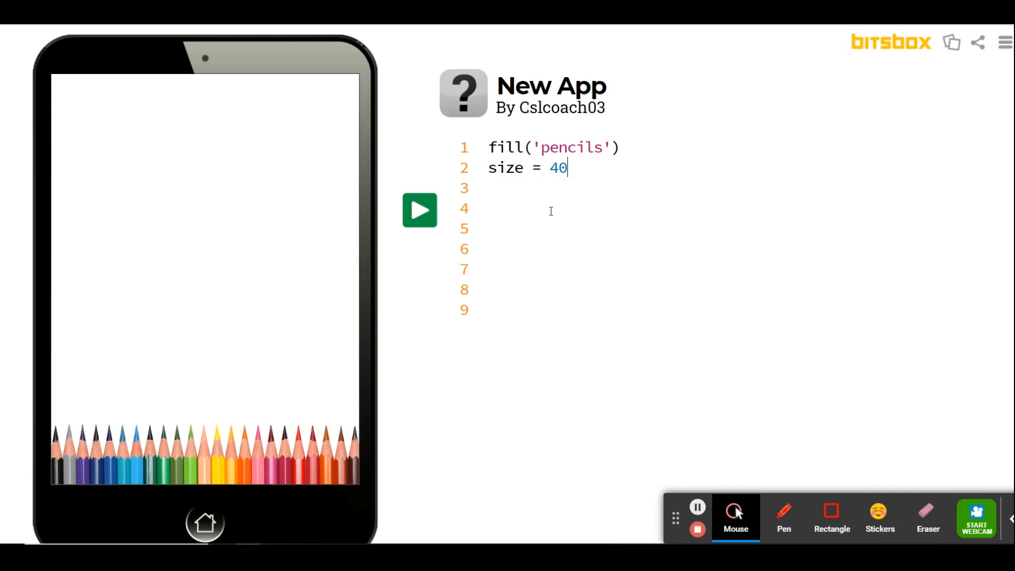
left_click(490, 208)
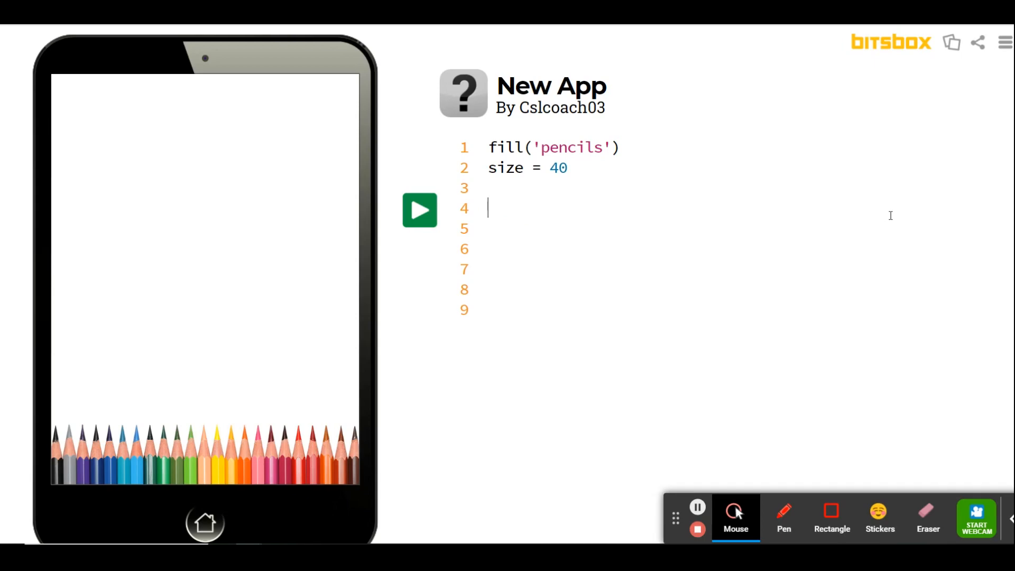
mouse_move(573, 262)
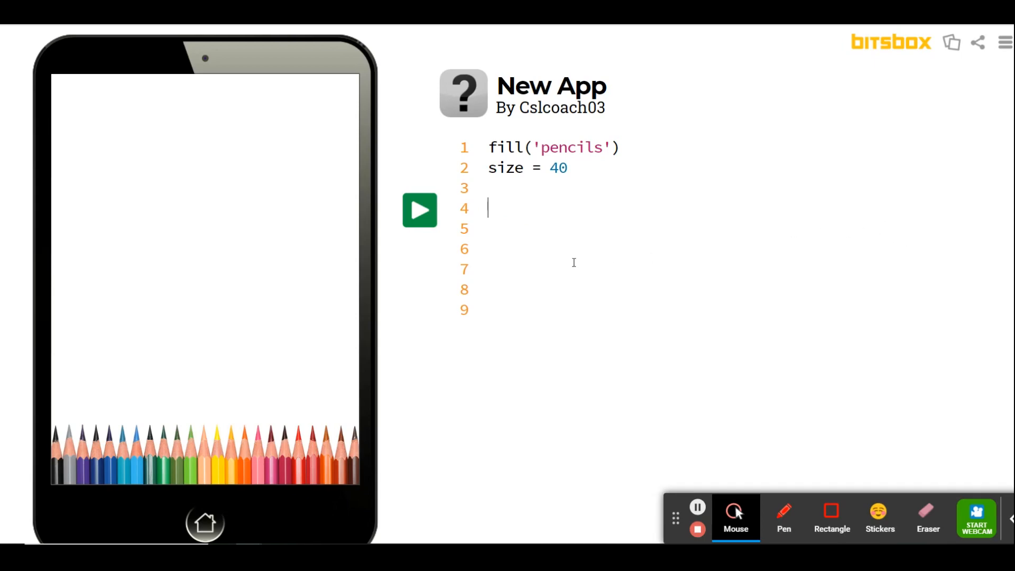
mouse_move(615, 261)
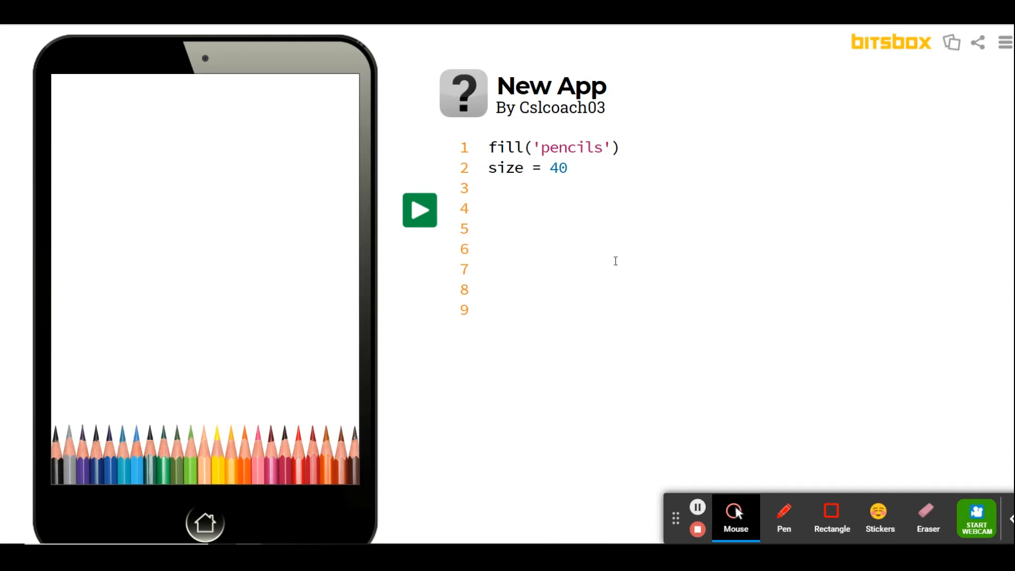
- Begin line 4 as printBtn = box(75, 750, for the first button box
type("printB")
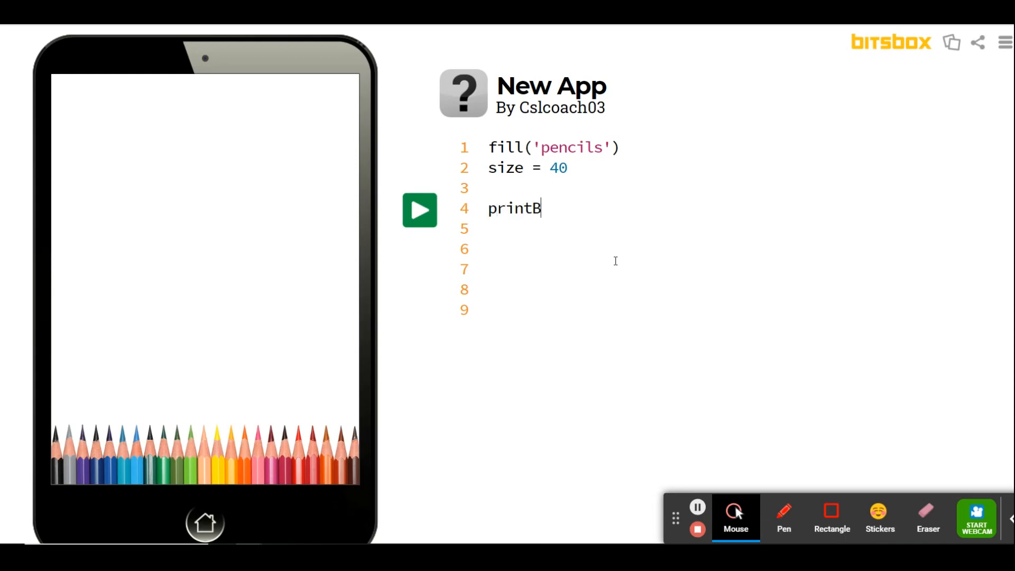
type("tn")
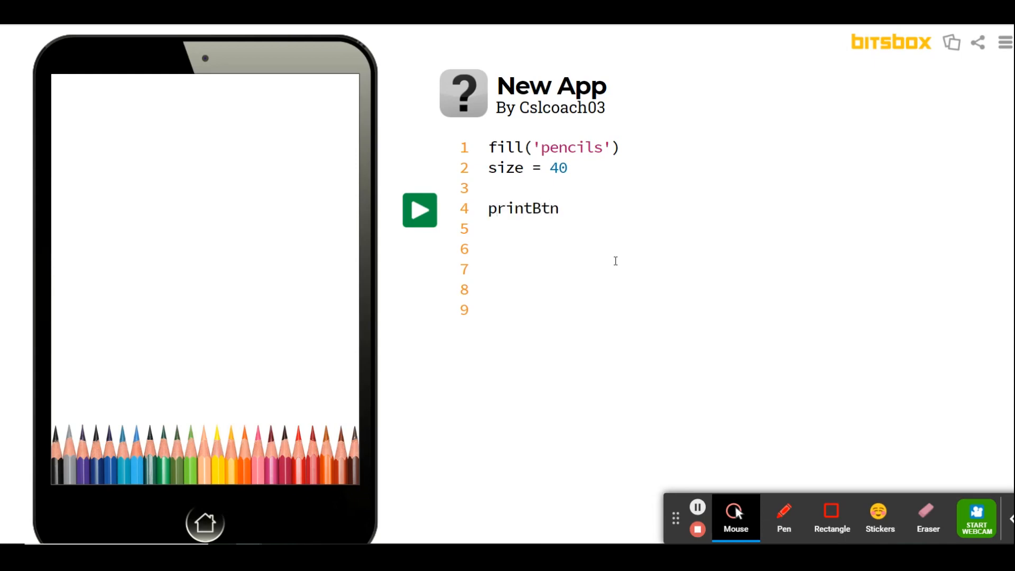
type("=")
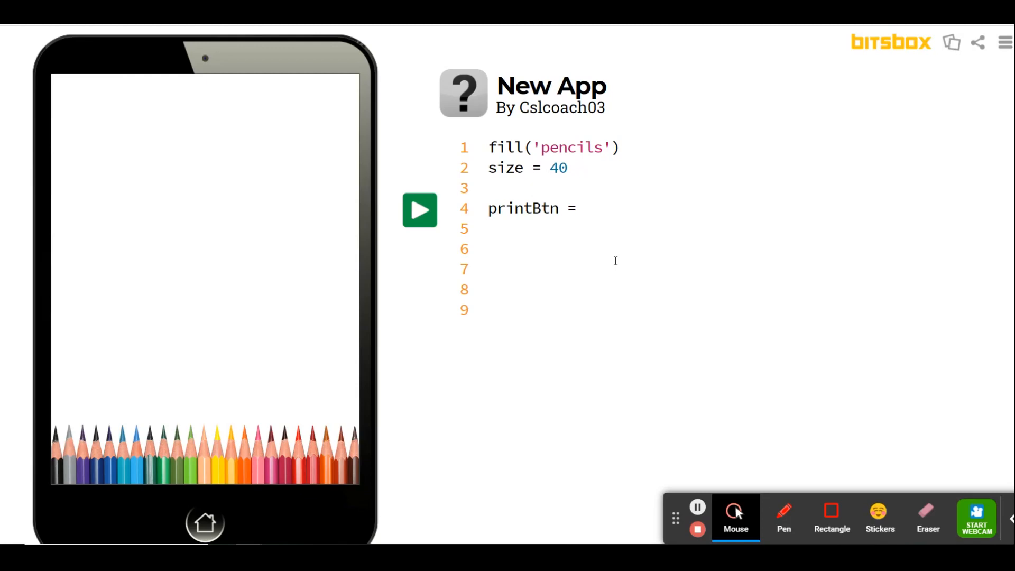
type("box")
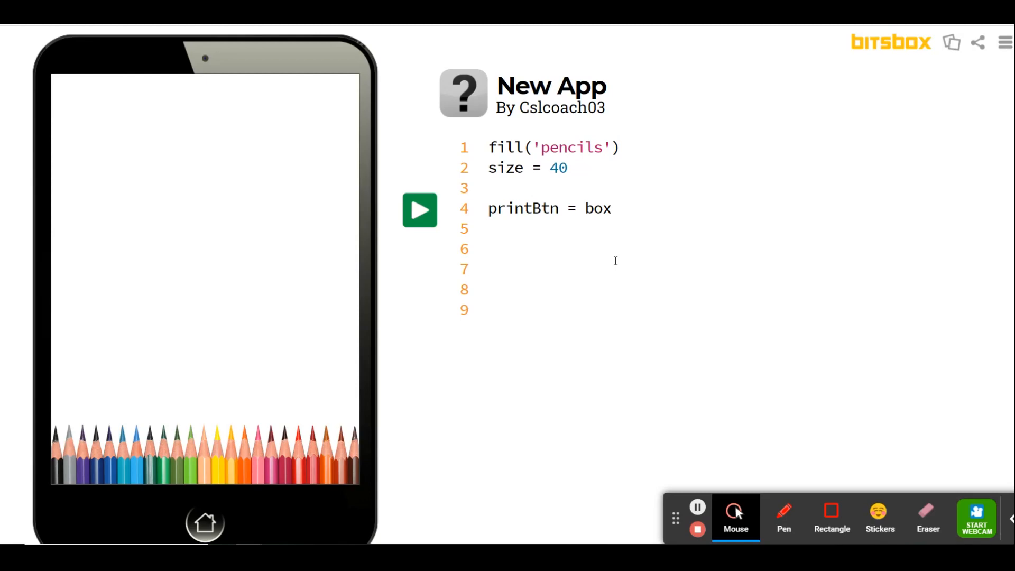
left_click(610, 209)
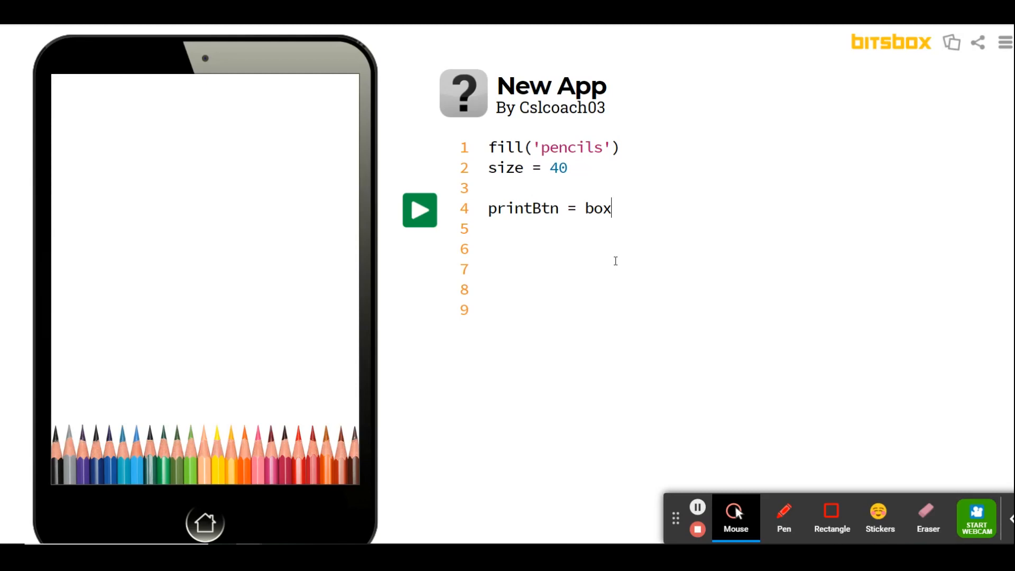
type("(")
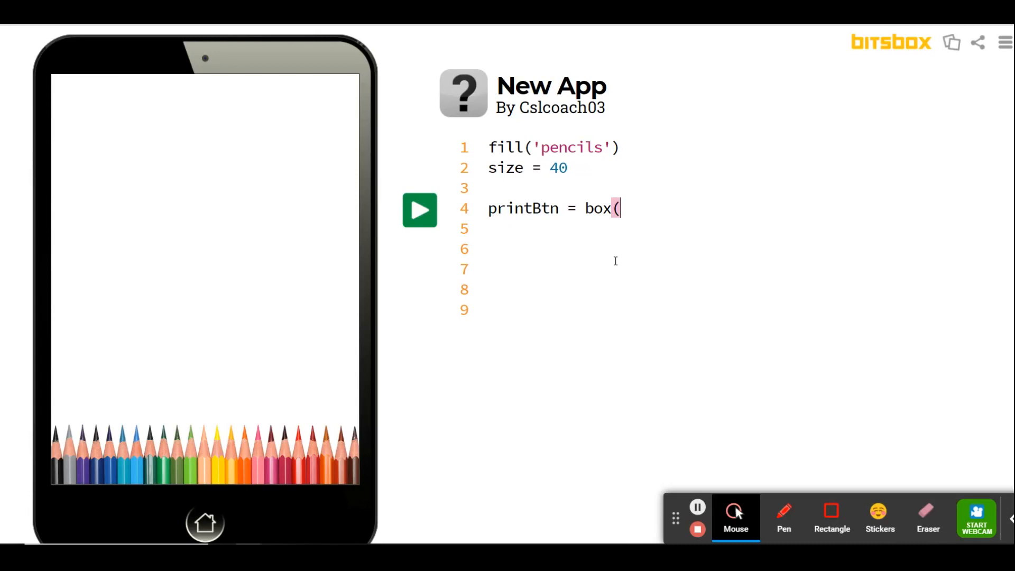
type("7")
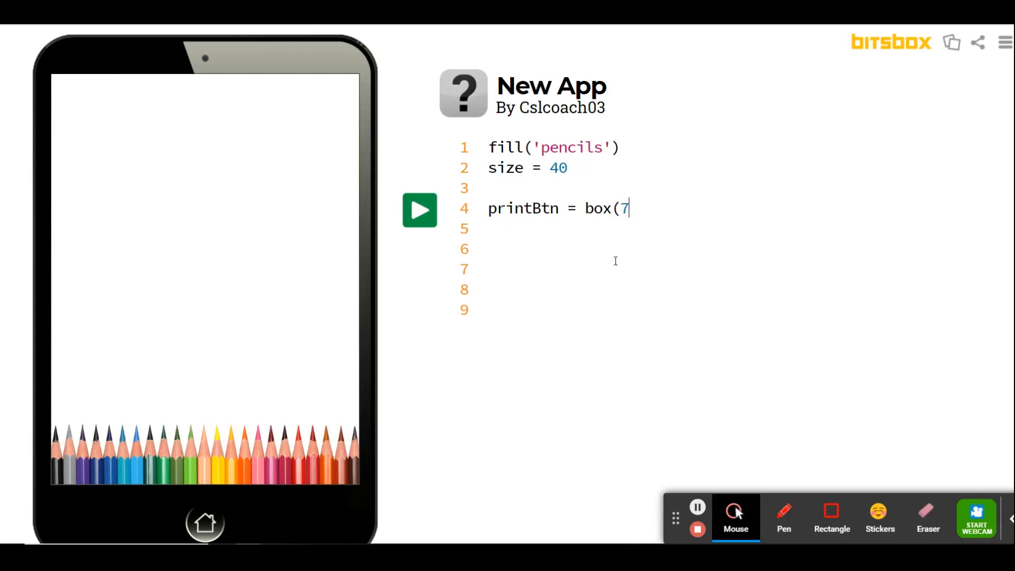
type("5,")
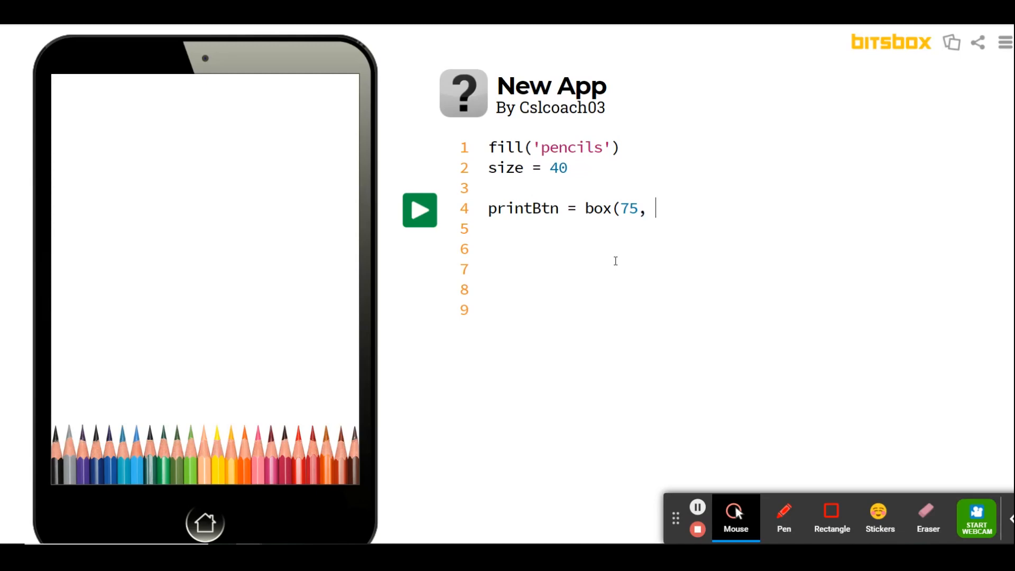
type("750, 275,")
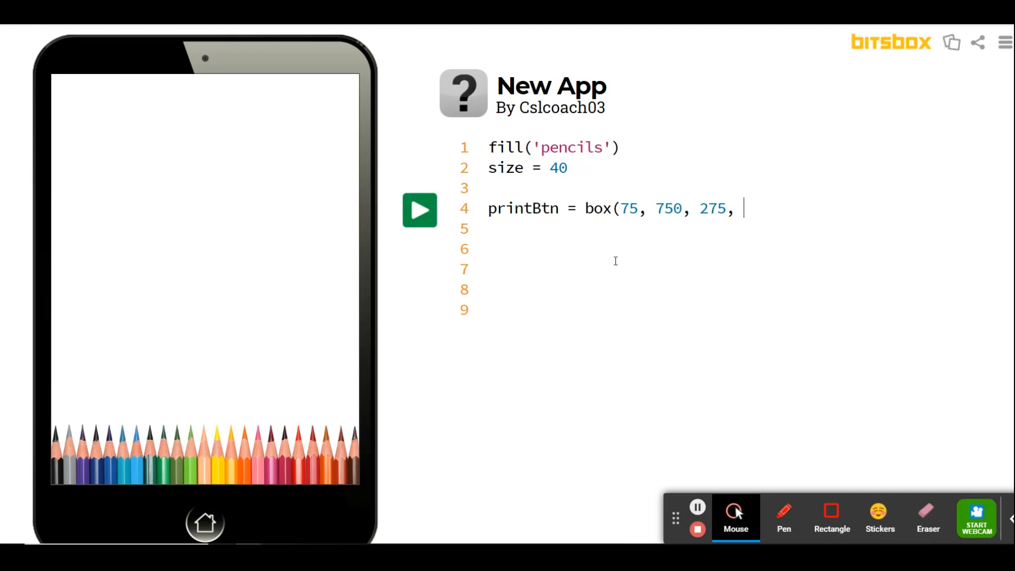
- Finish the box with 100, 'white', 'black' and run to draw the white outlined box
type("100,")
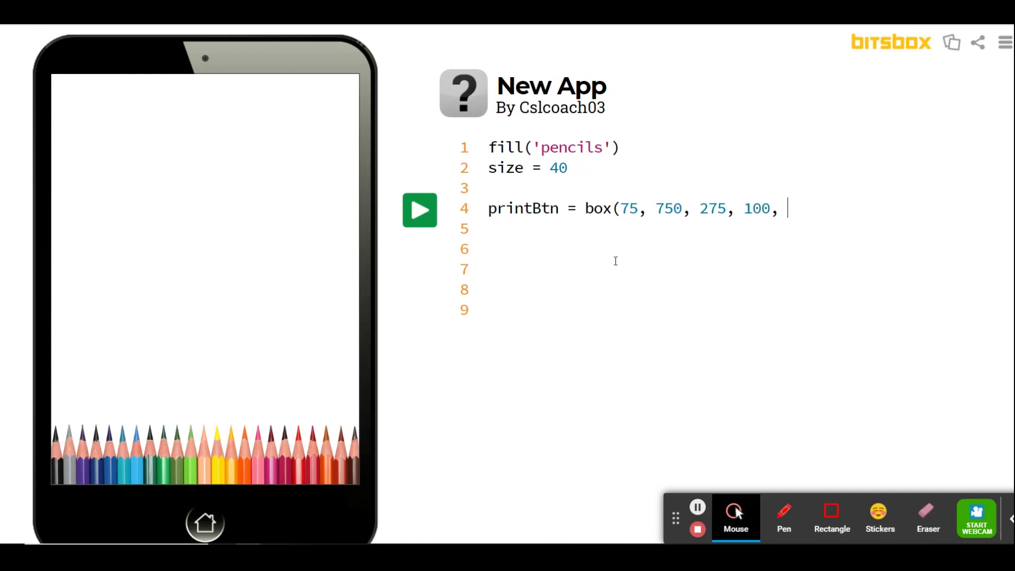
type("'")
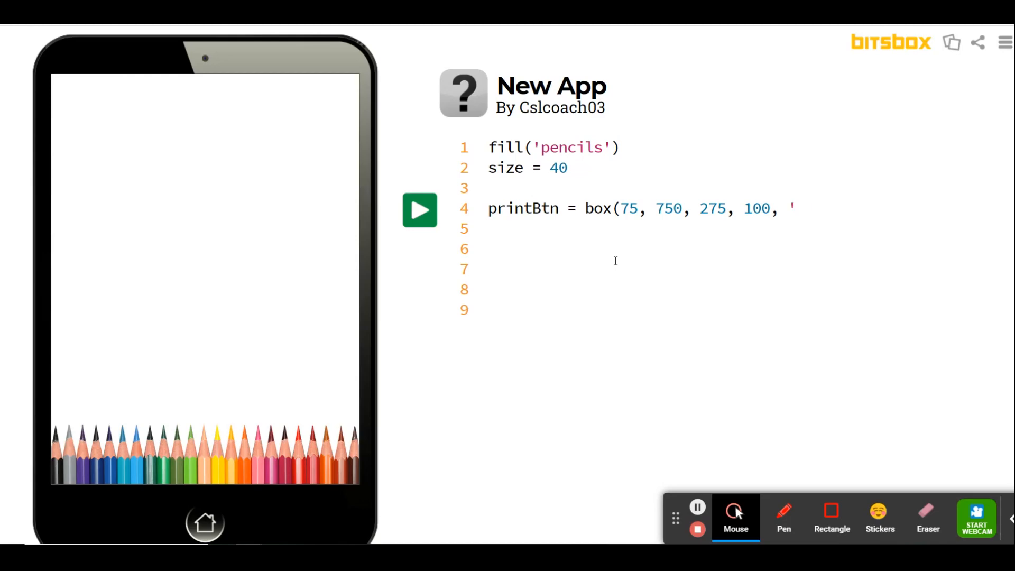
type("white',")
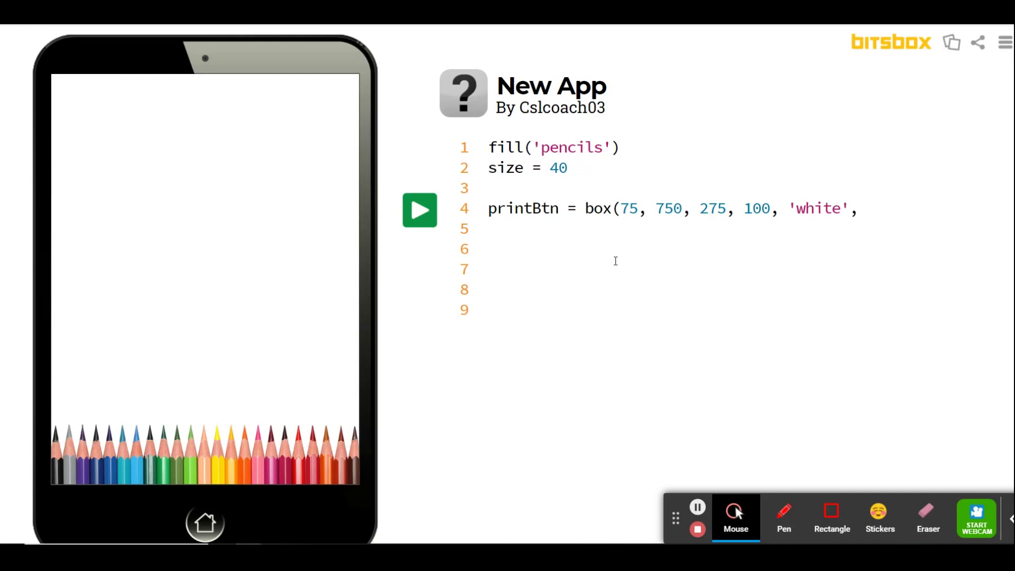
left_click(866, 208)
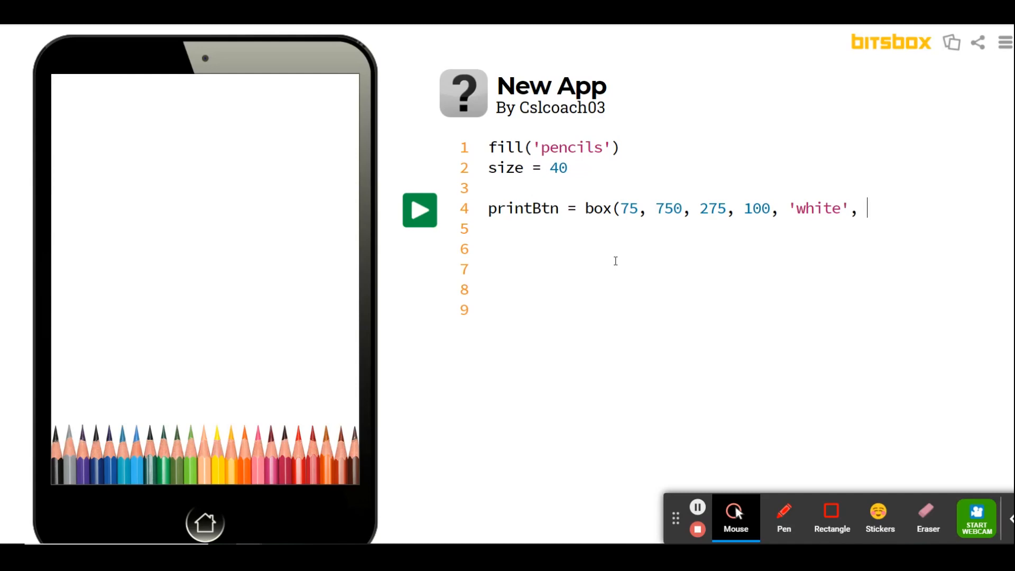
type("'black')")
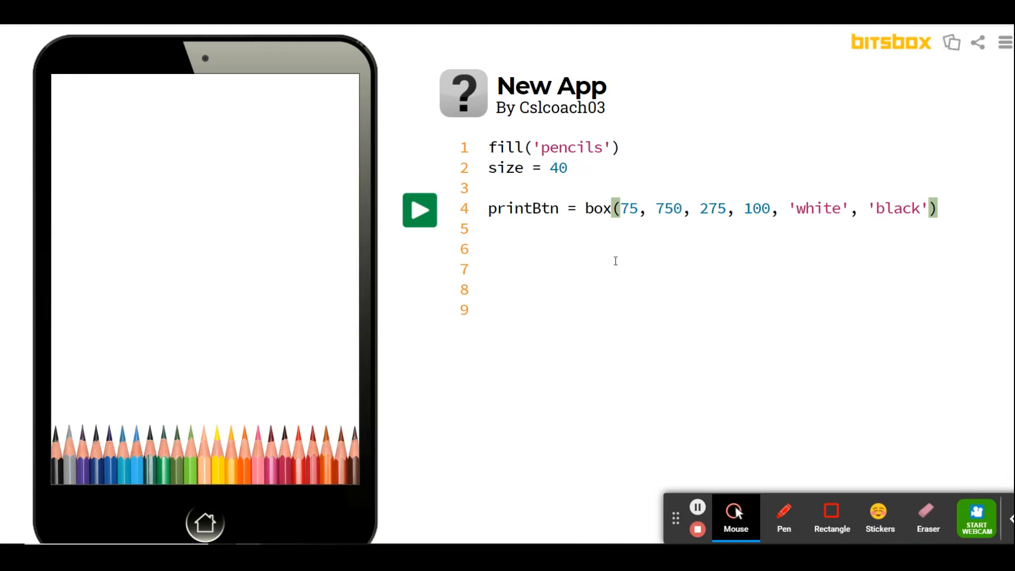
left_click(418, 209)
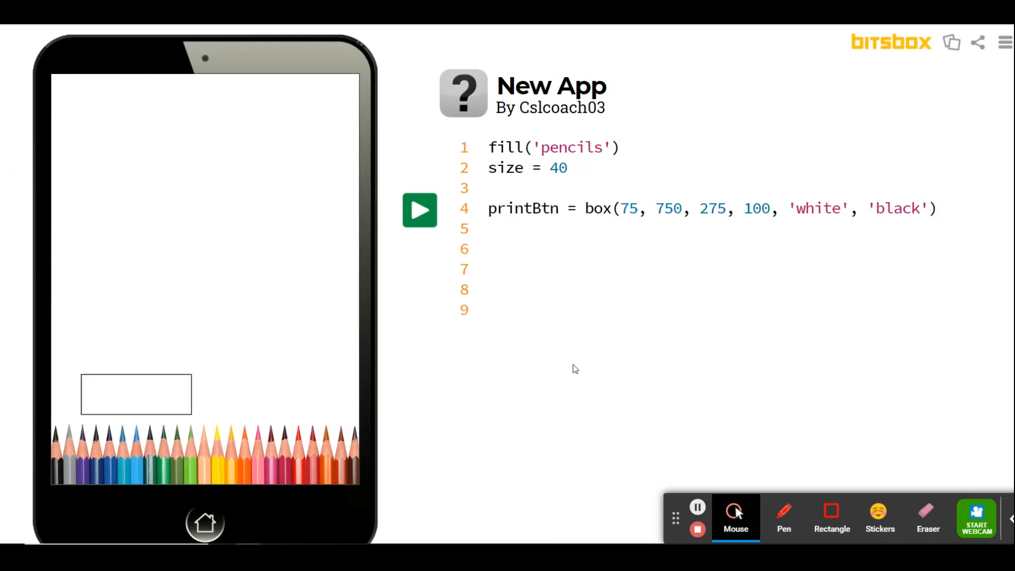
mouse_move(553, 371)
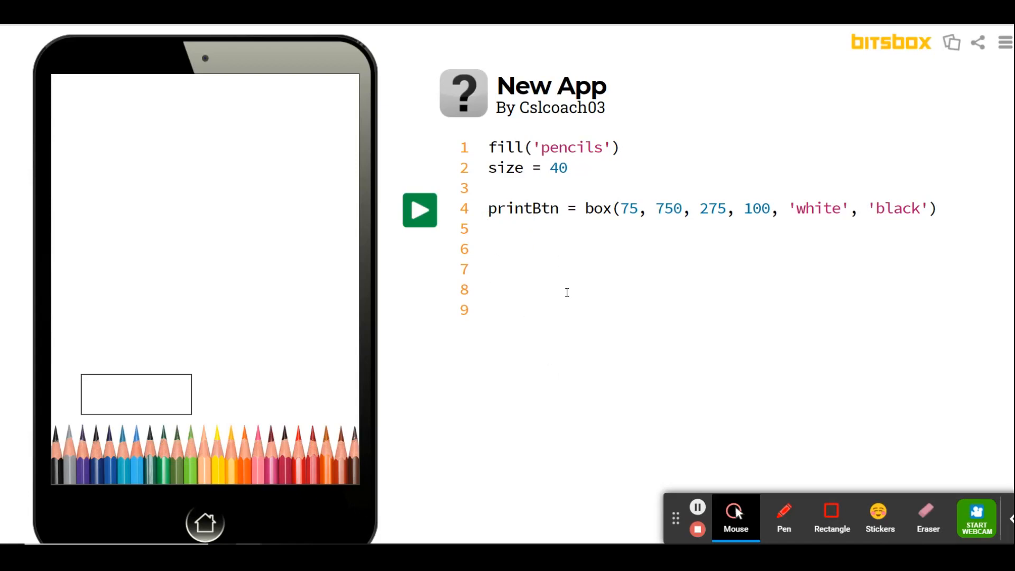
- Begin the resetBtn = box(405, 750, line for the second button box
type("r")
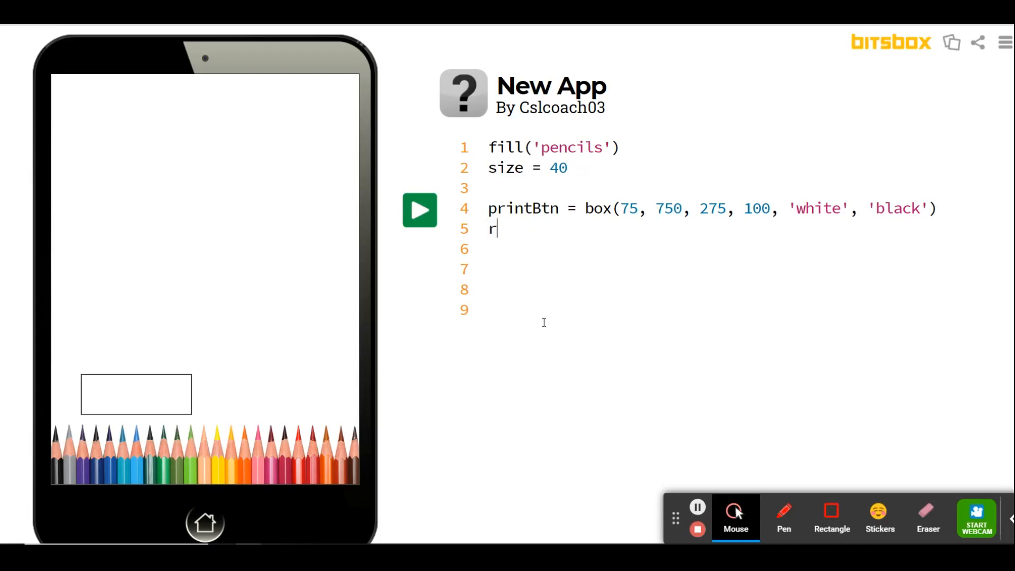
type("esetB")
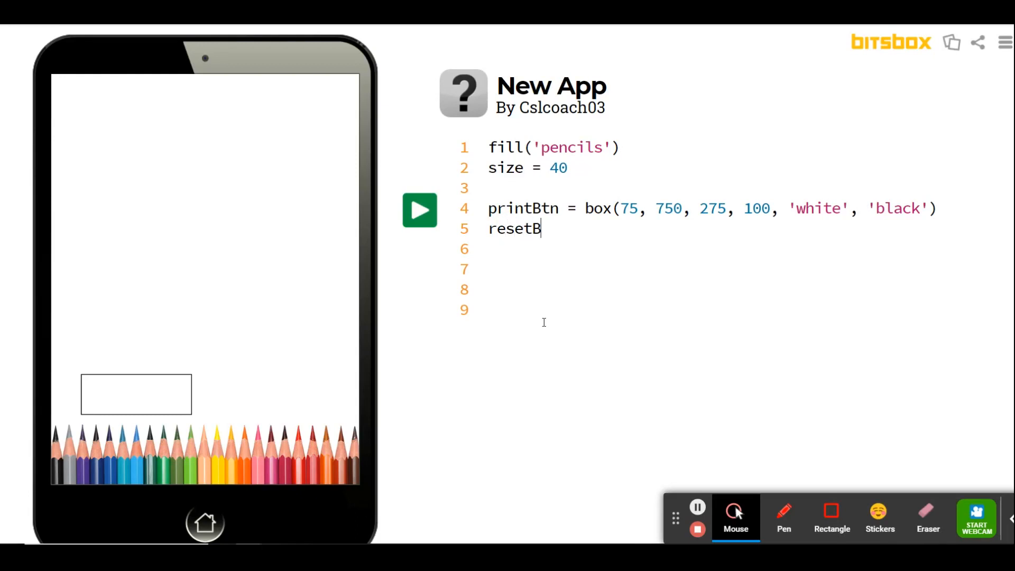
type("tn =")
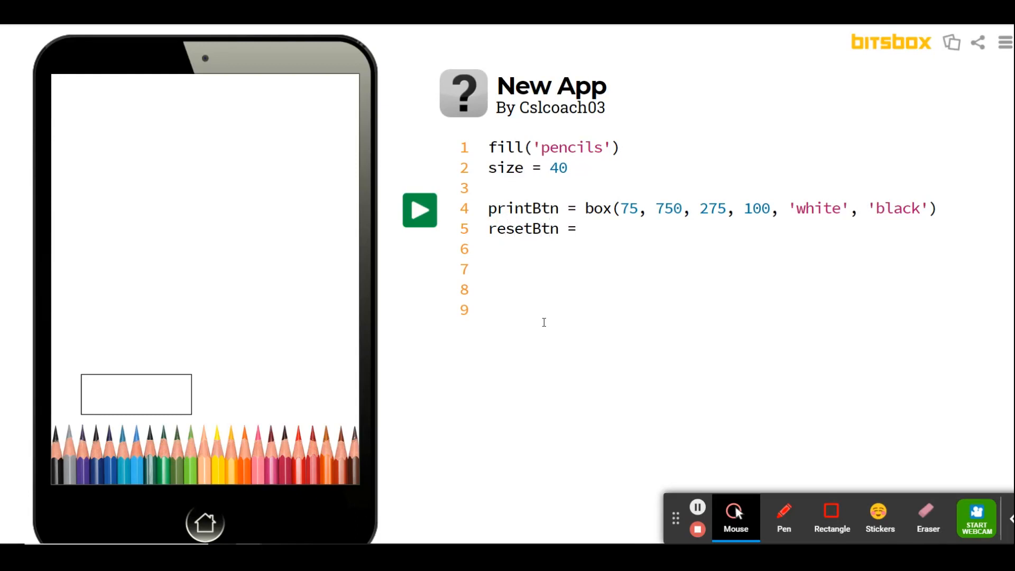
type("box")
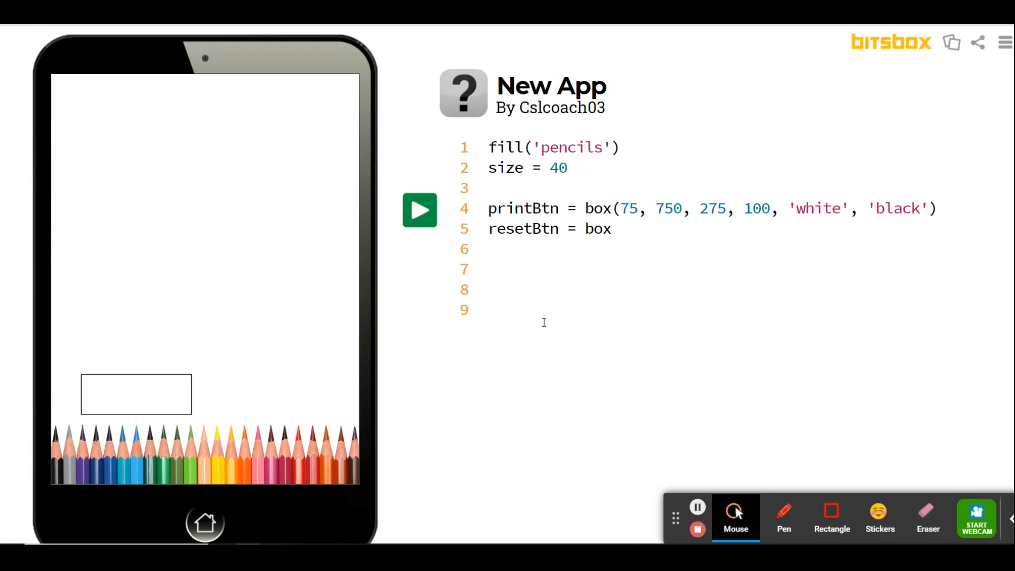
type("(")
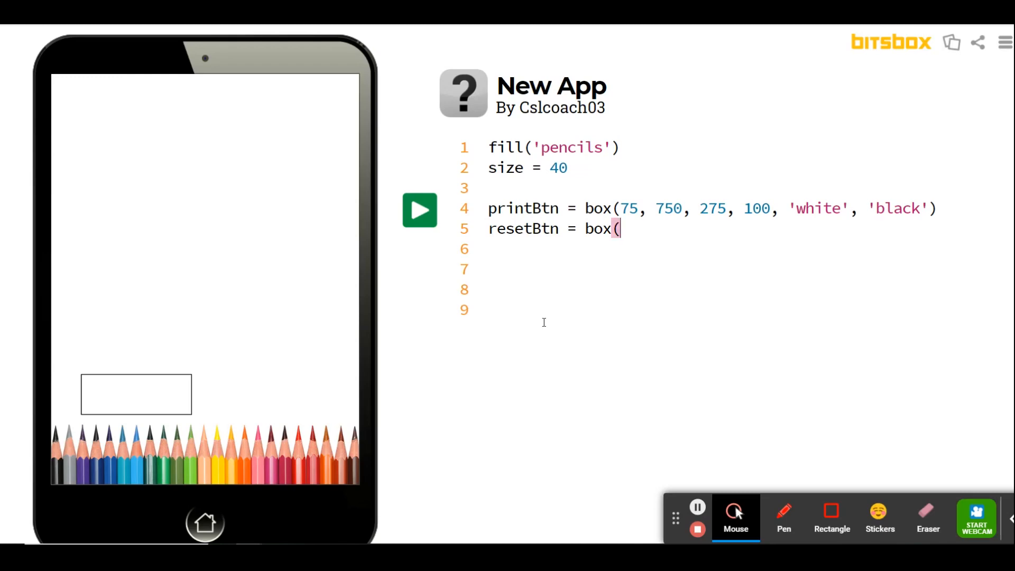
type("405,")
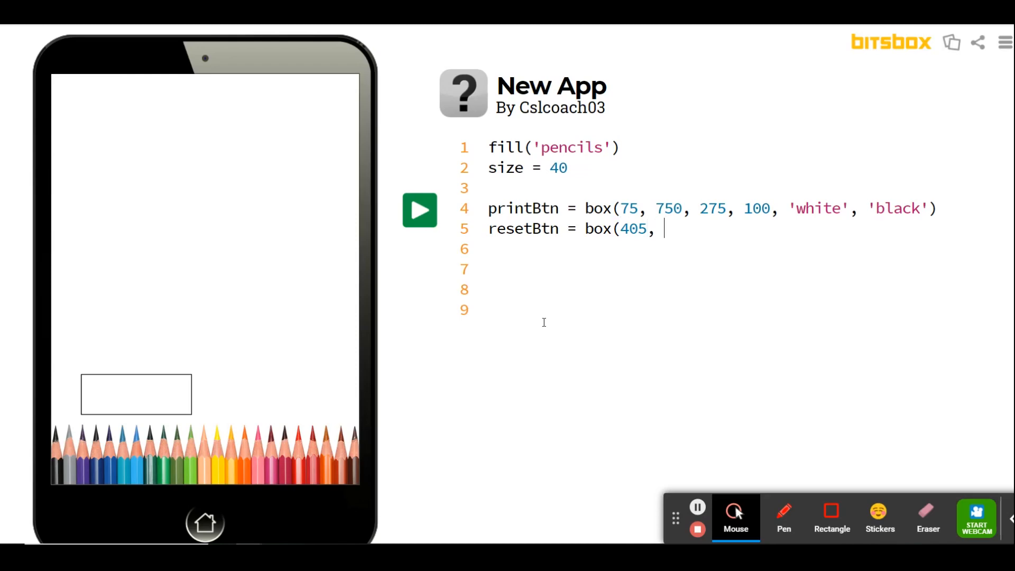
type("750")
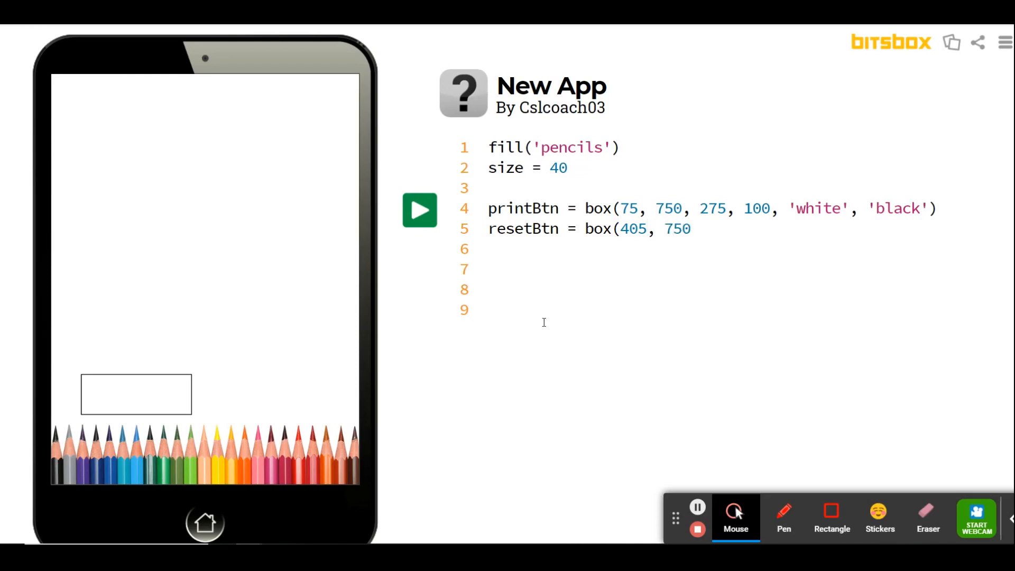
type(",")
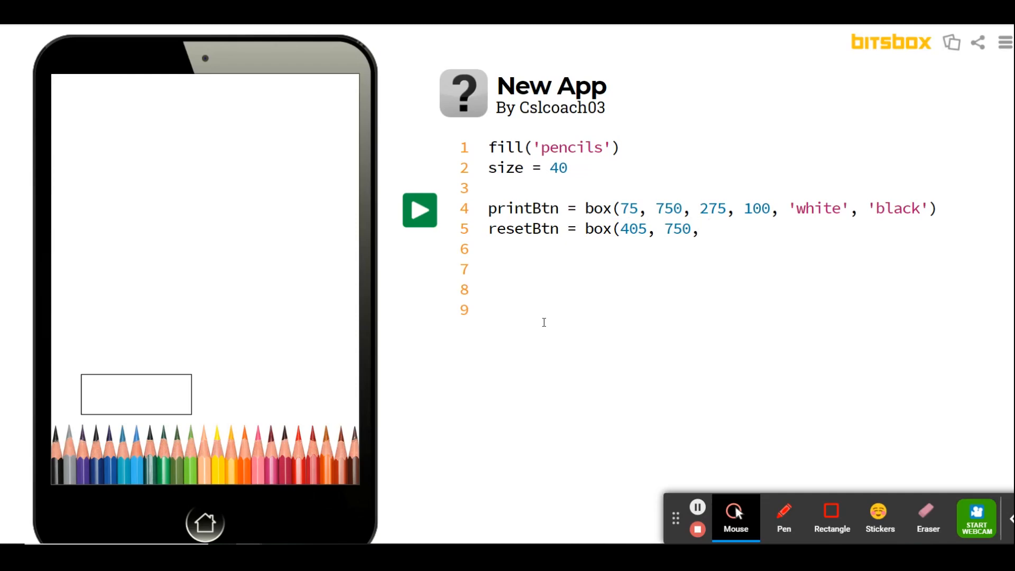
- Finish it with 275, 100, 'white', 'black') and run to draw the second box
type("2")
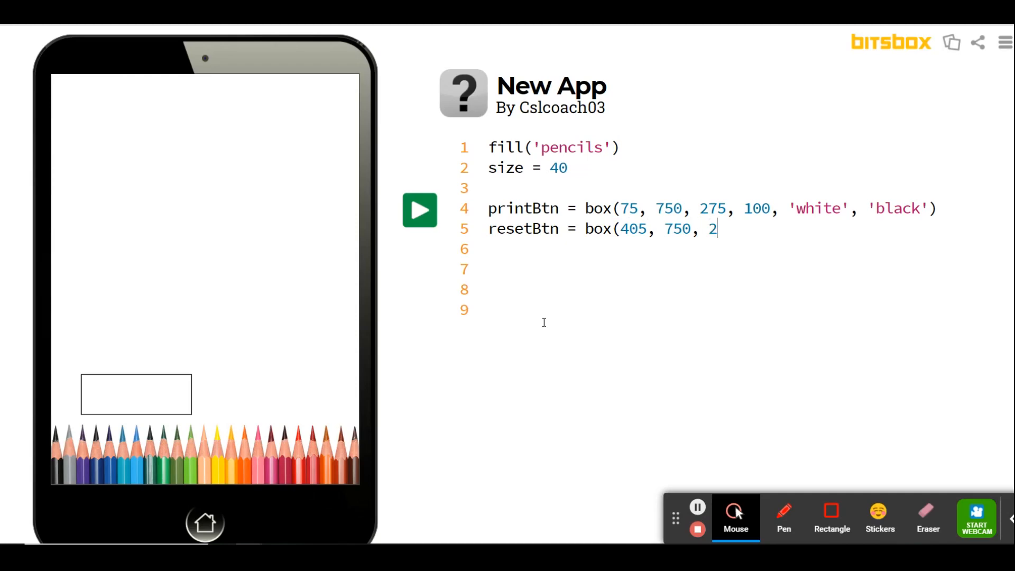
type("75, 1")
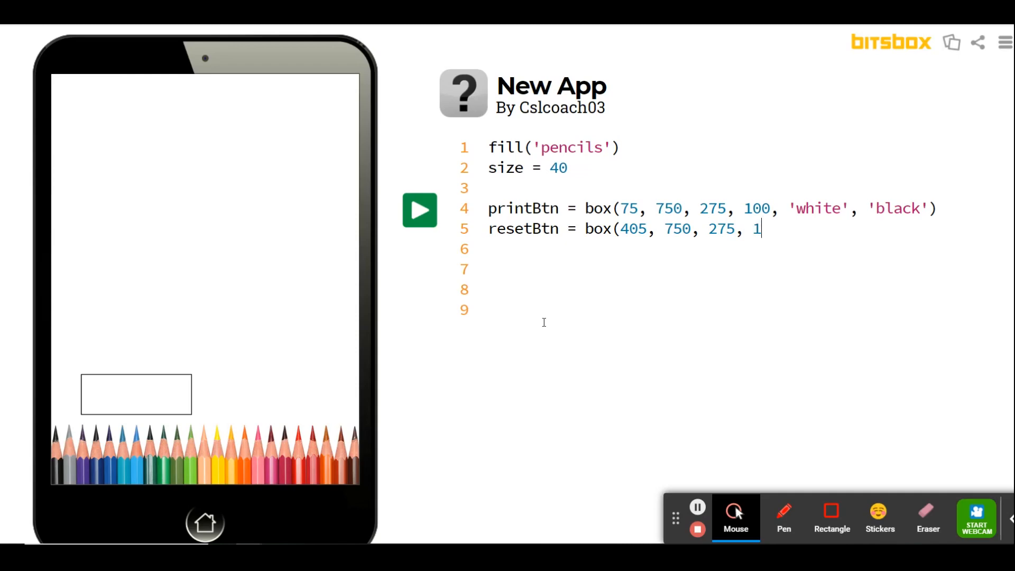
type("00, 'whi")
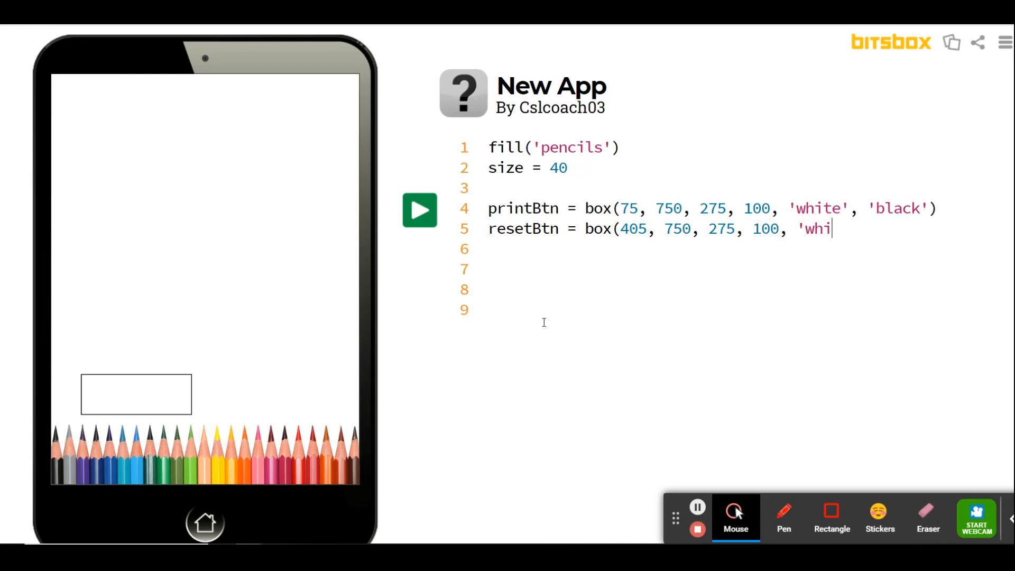
type("te',")
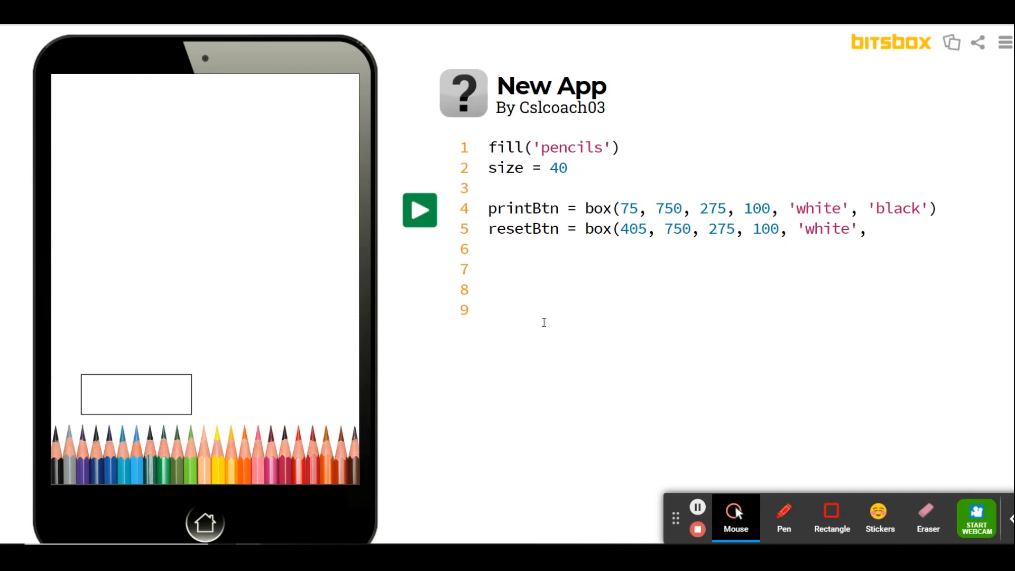
type("'black'")
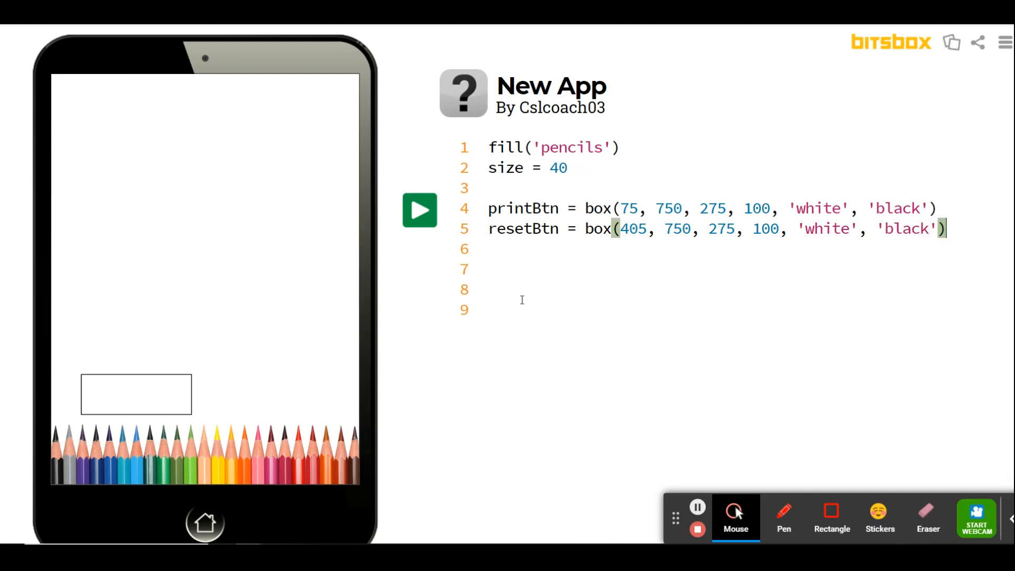
left_click(420, 209)
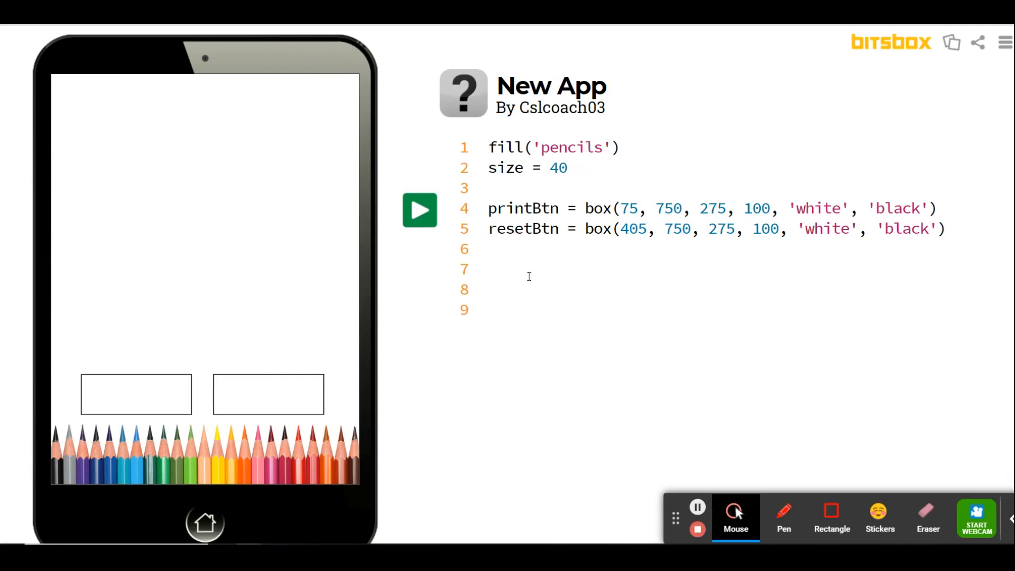
mouse_move(699, 356)
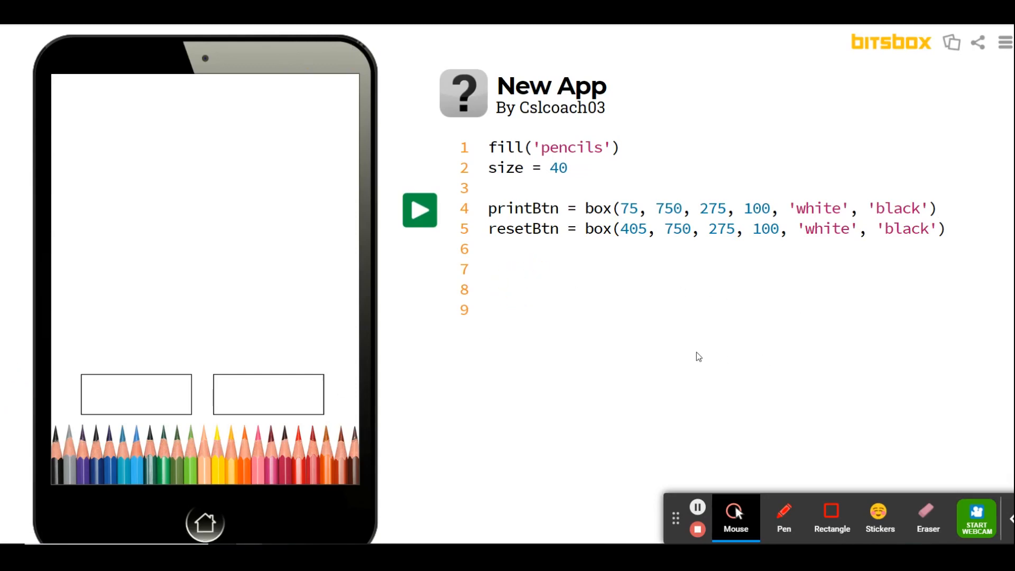
mouse_move(662, 415)
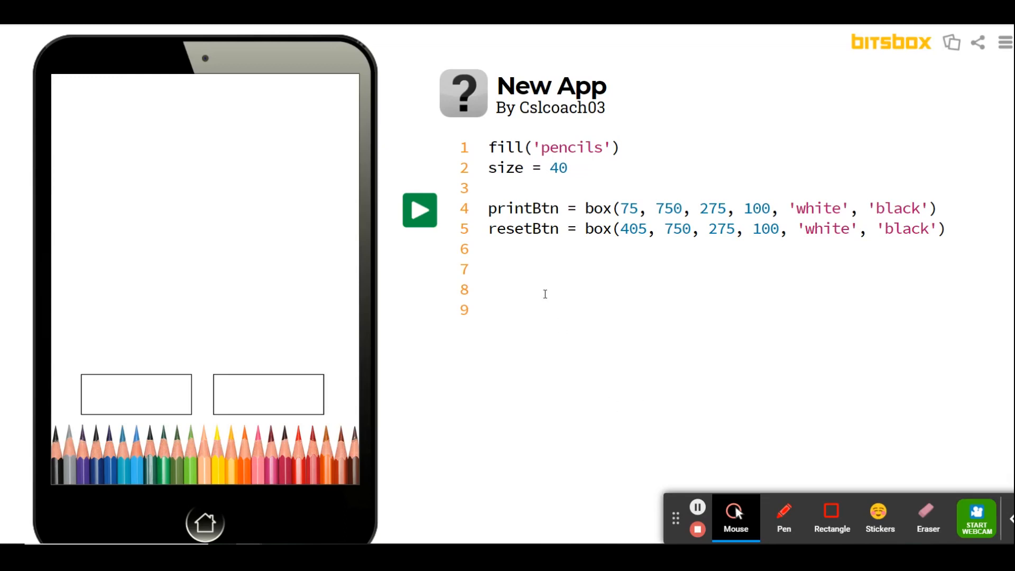
- Write printText = text('Print', 100, 835, 100) and run to label the left box Print
type("print")
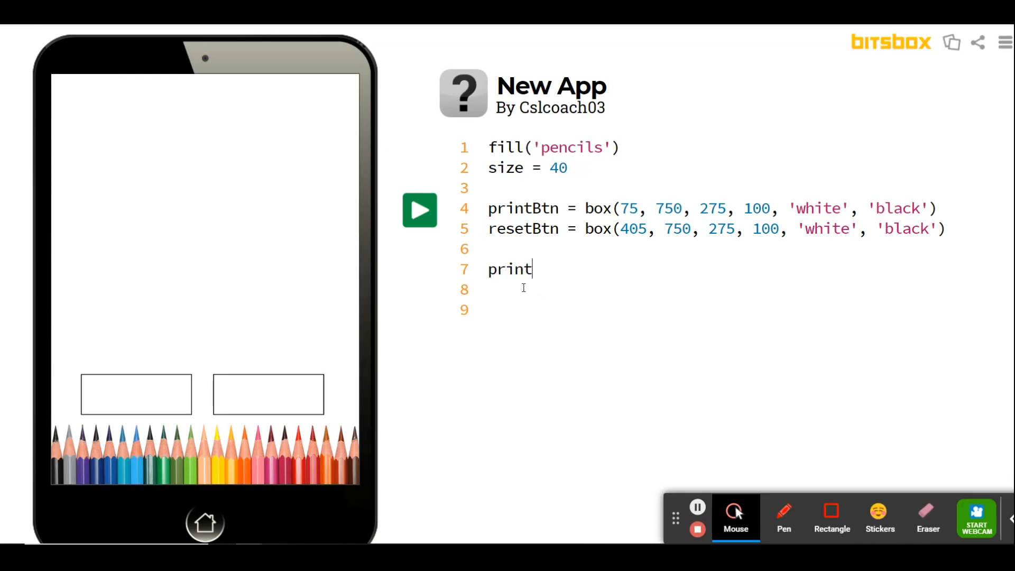
type("Text")
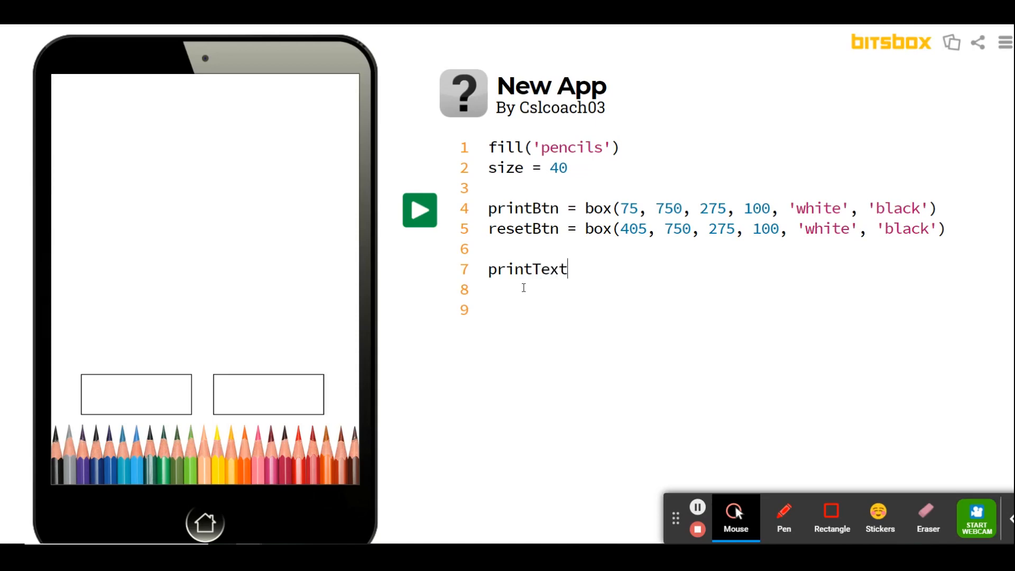
type("= text")
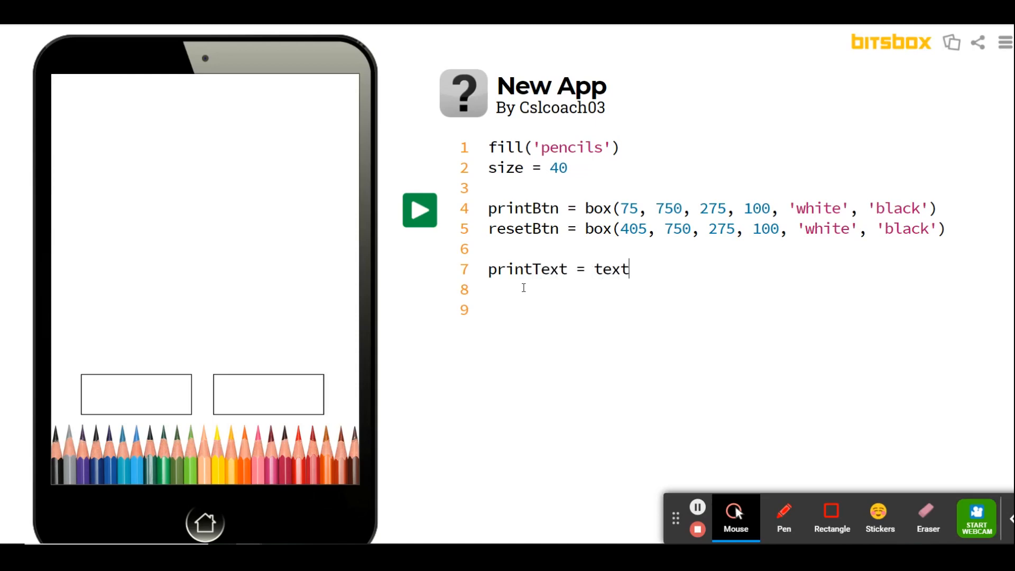
type("(")
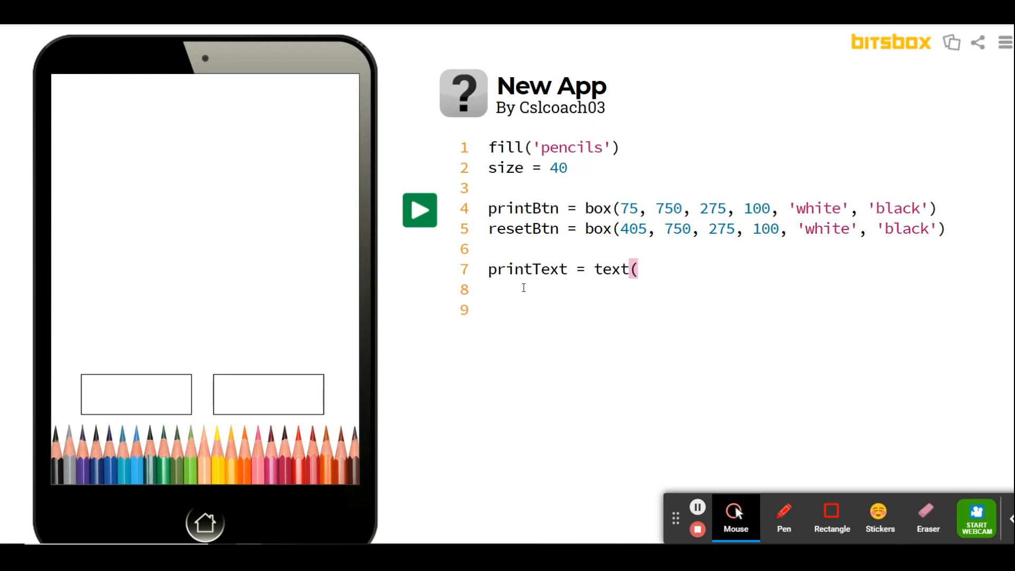
type("'Prin")
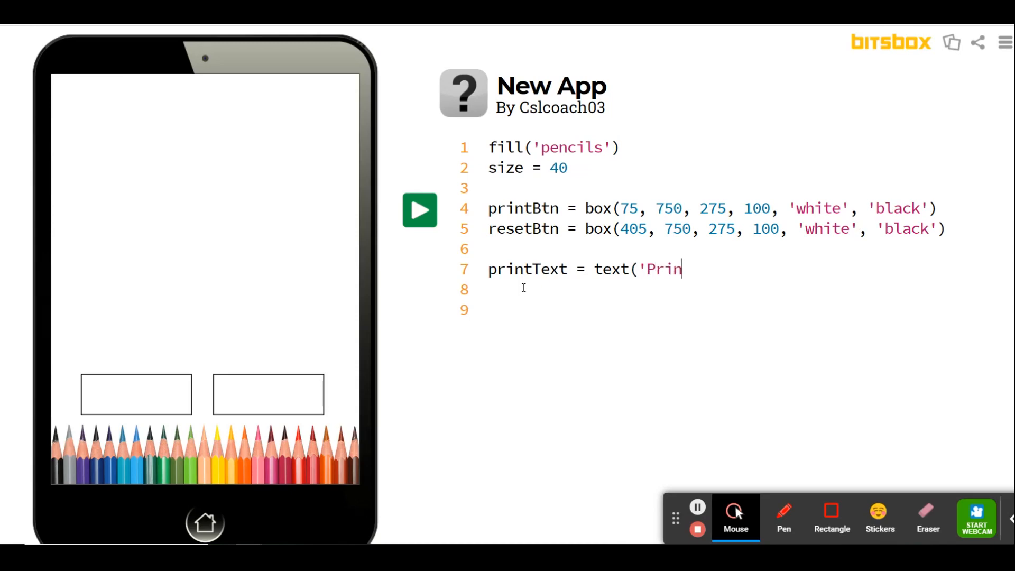
type("t',")
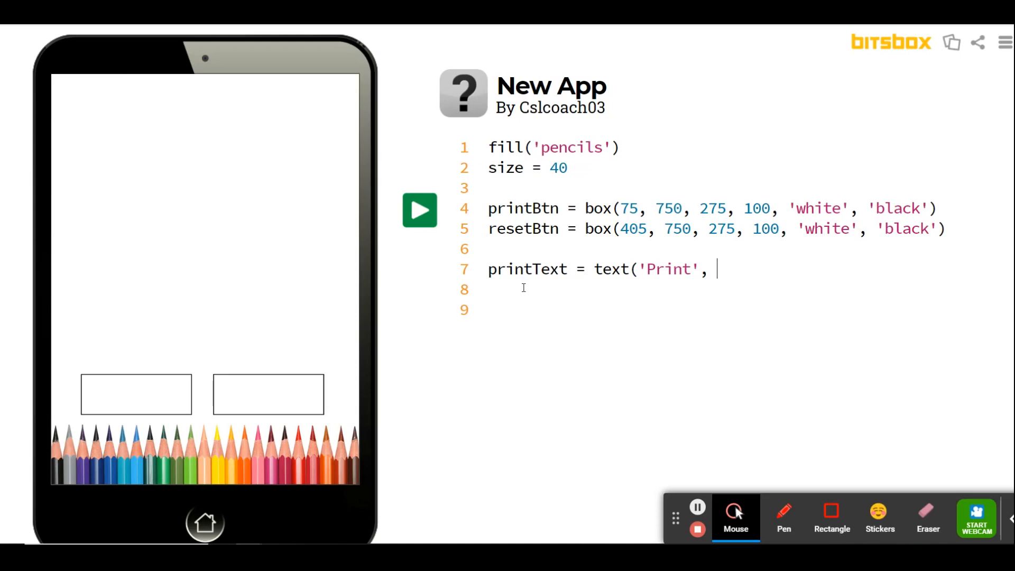
type("100,")
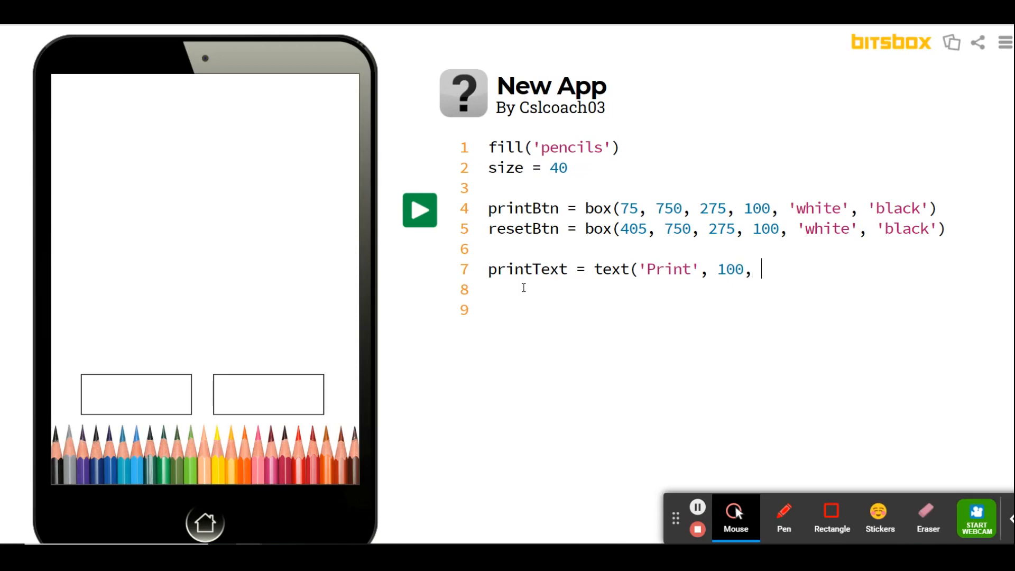
type("83")
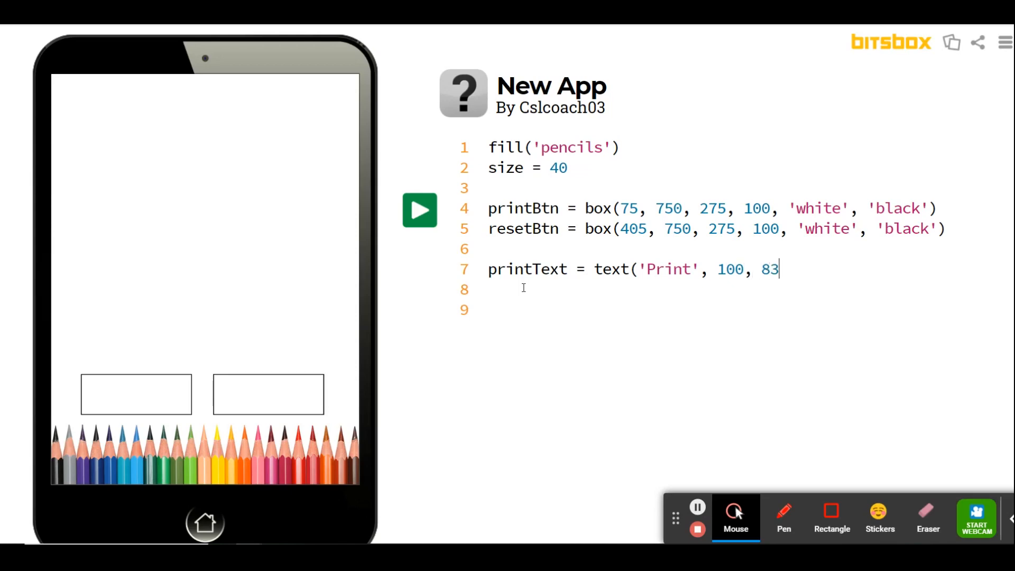
type("5,")
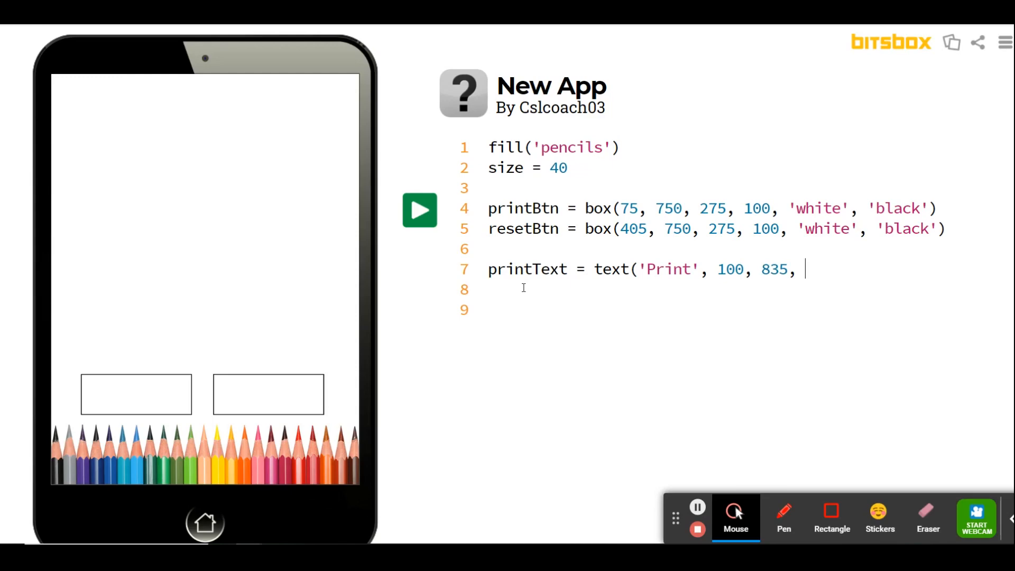
type("100)")
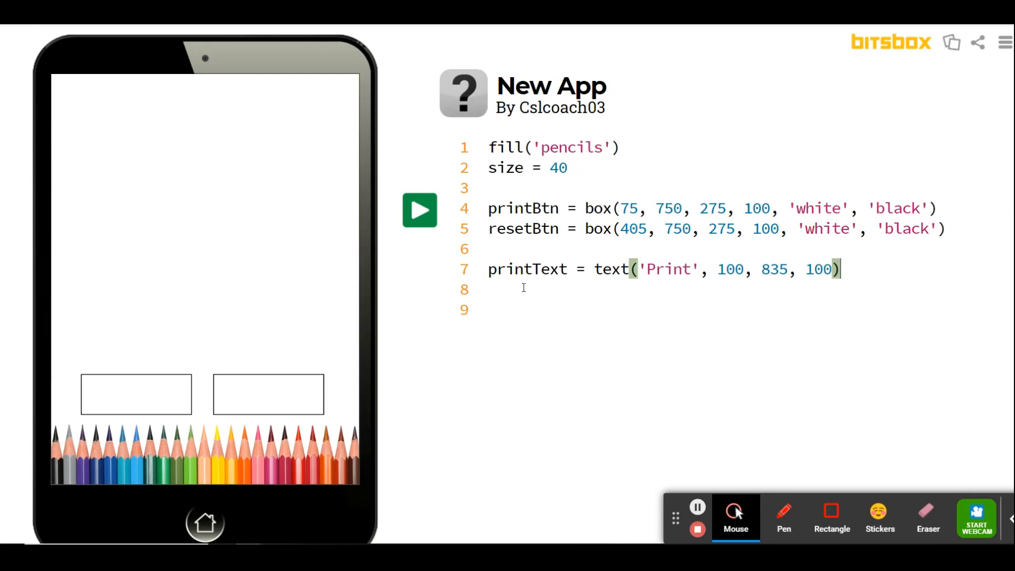
left_click(419, 209)
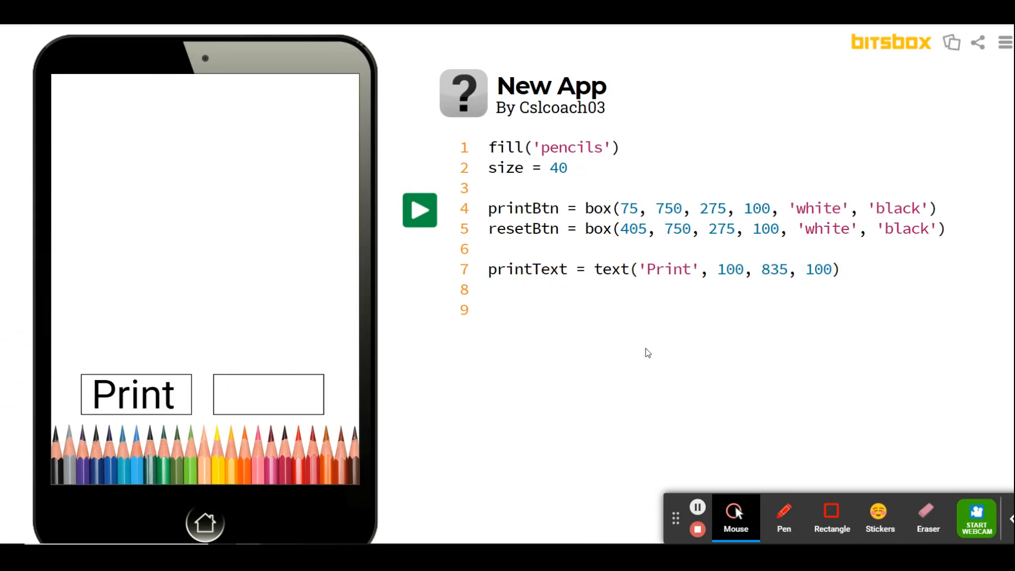
- Write resetText = text('Reset', 415, 835, 100) and run to label the right box Reset
type("resetBtn")
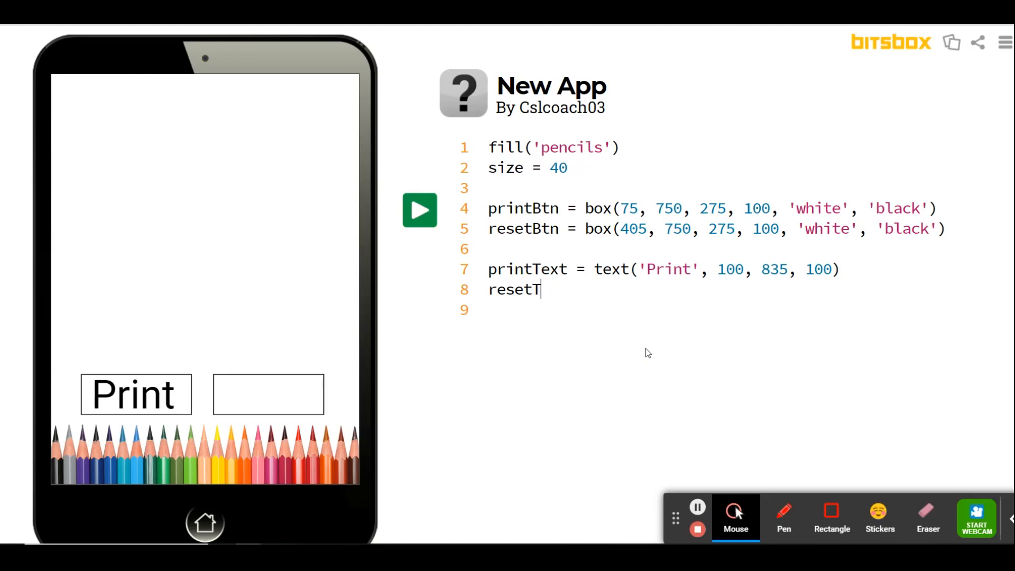
type("ext =")
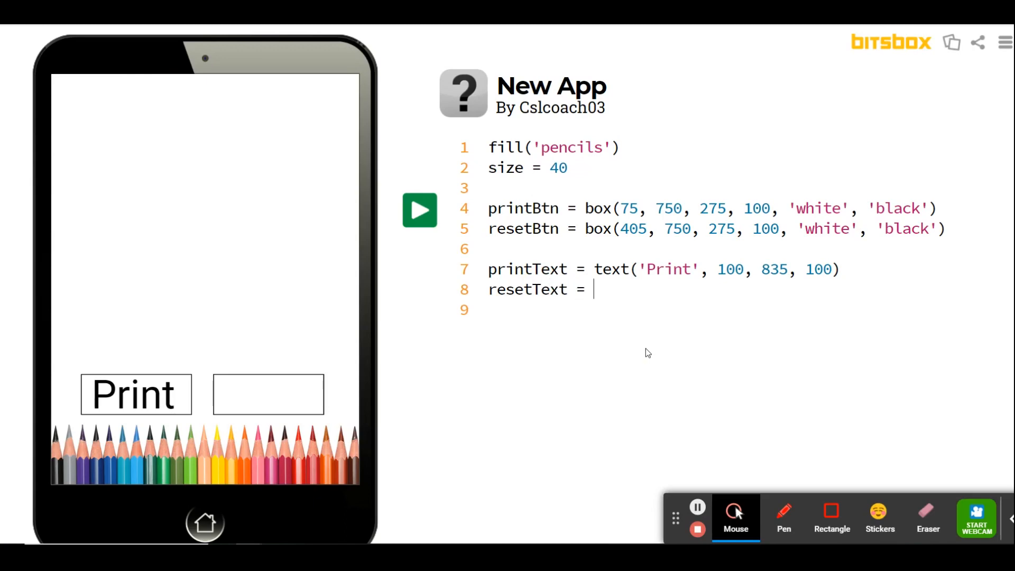
type("text('")
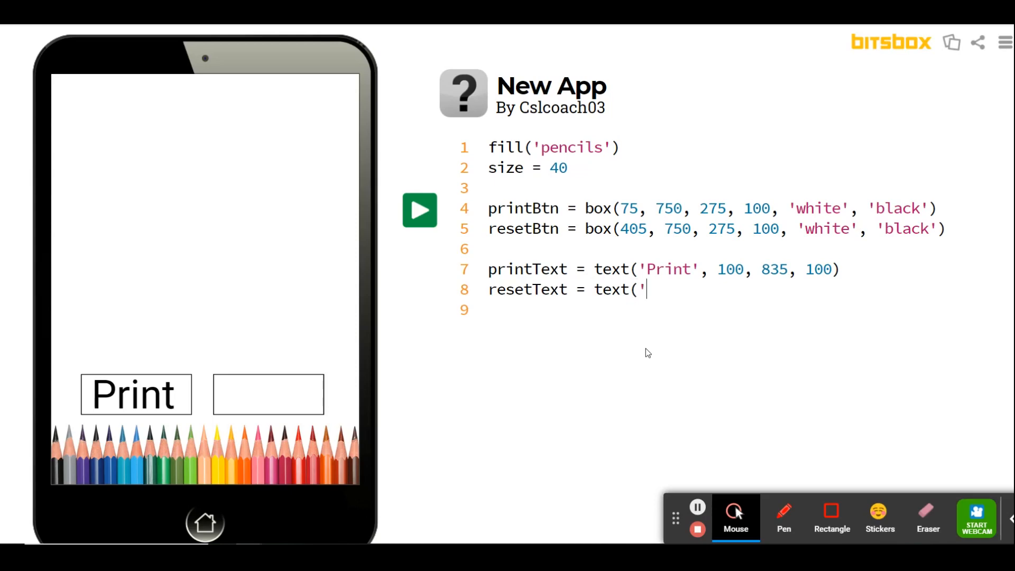
type("Reset'")
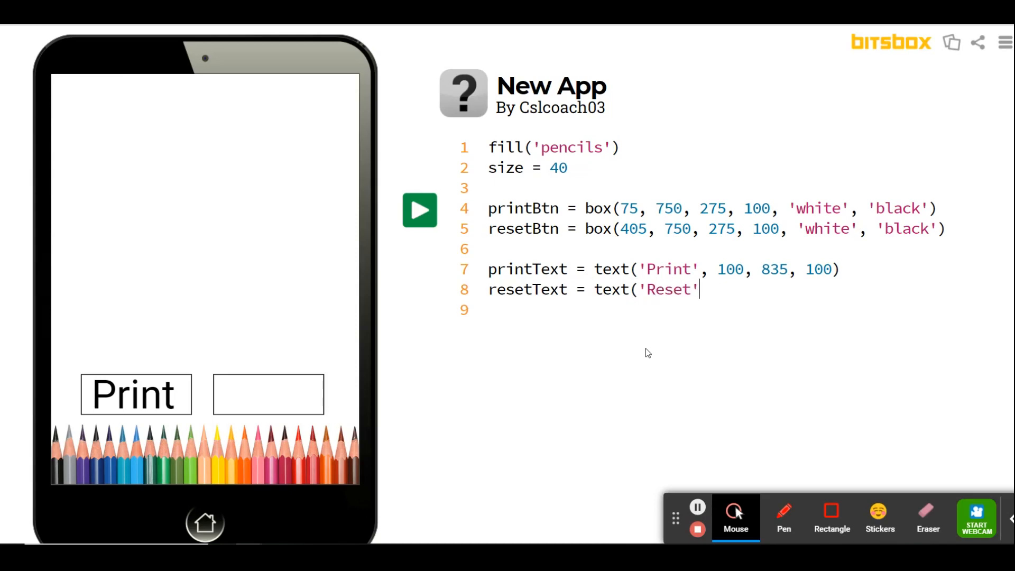
type(",")
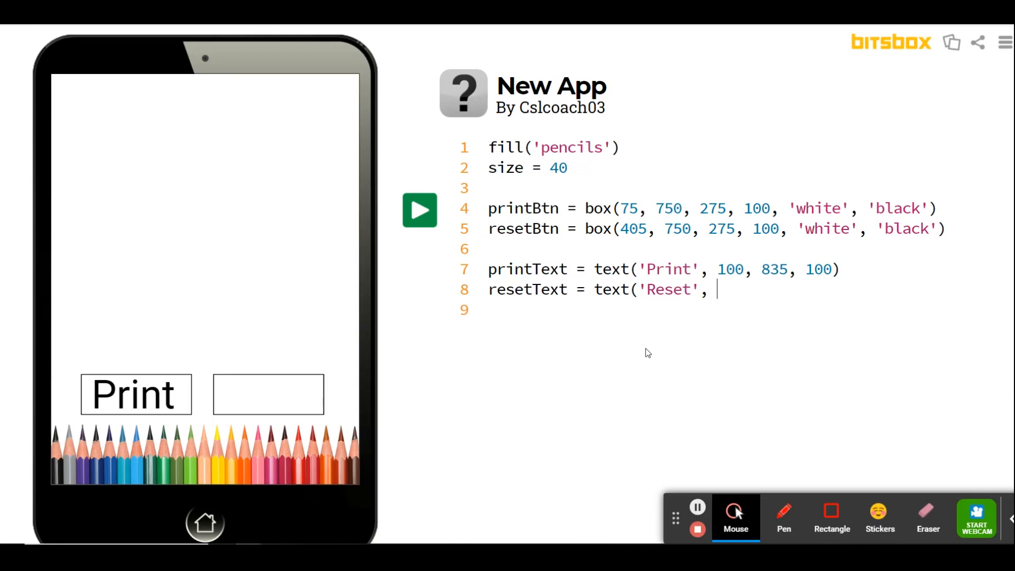
type("415")
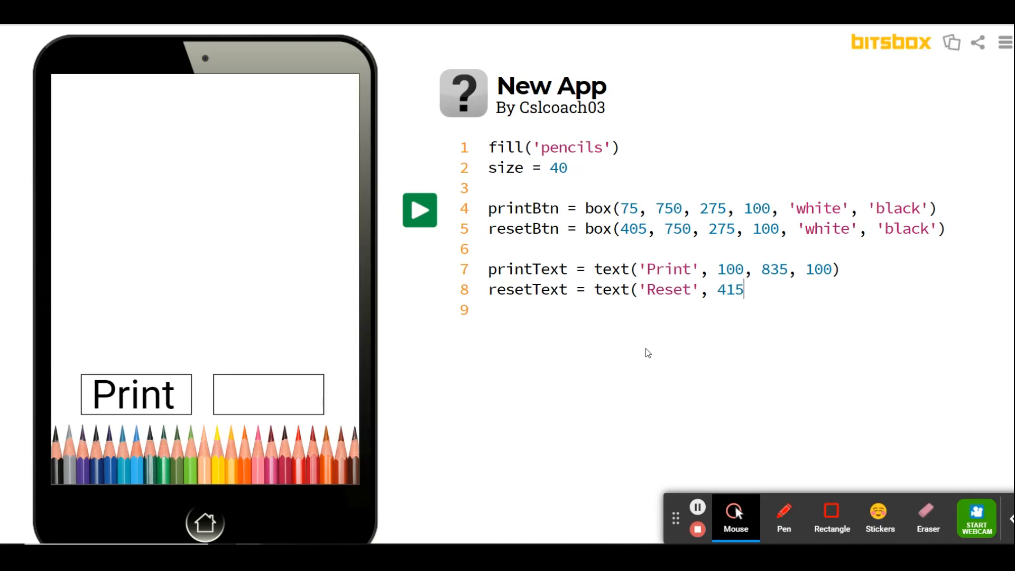
type(", 835")
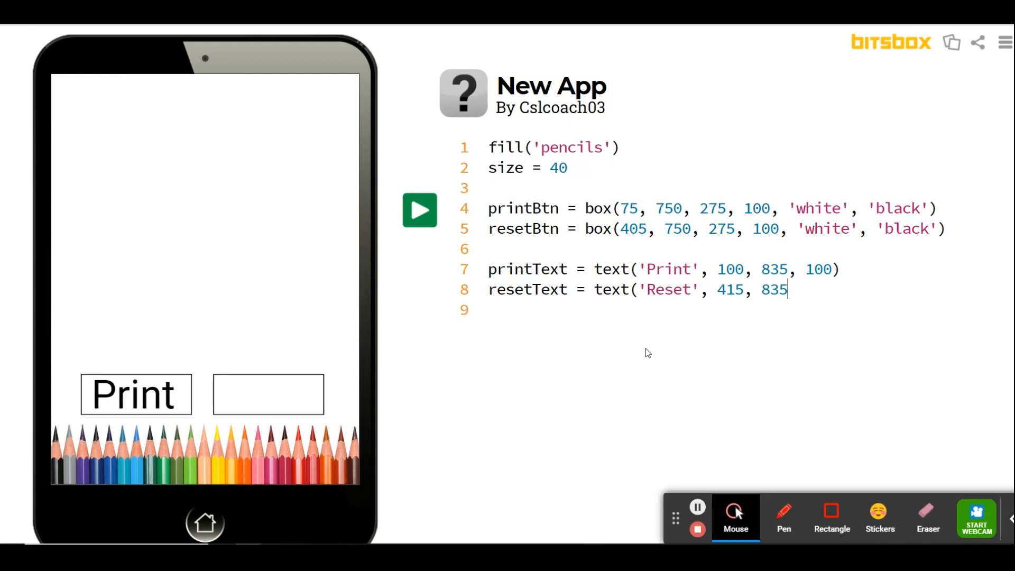
type(", 10")
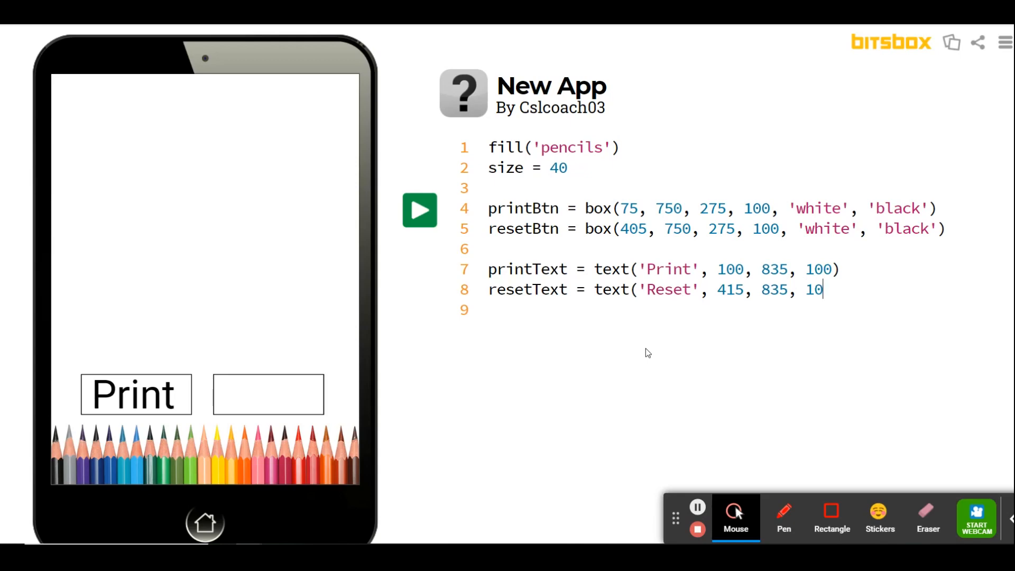
type("0)")
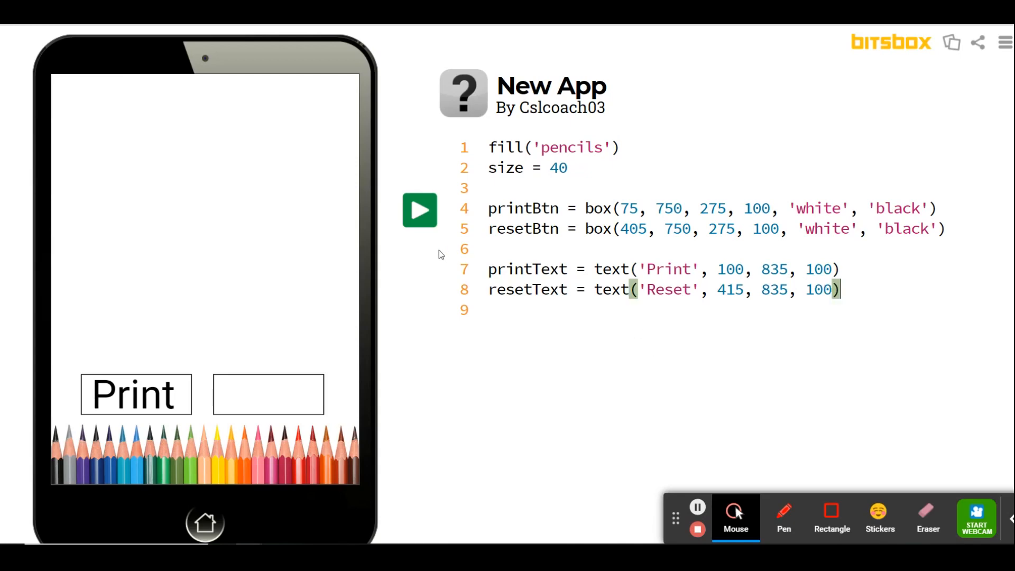
left_click(420, 209)
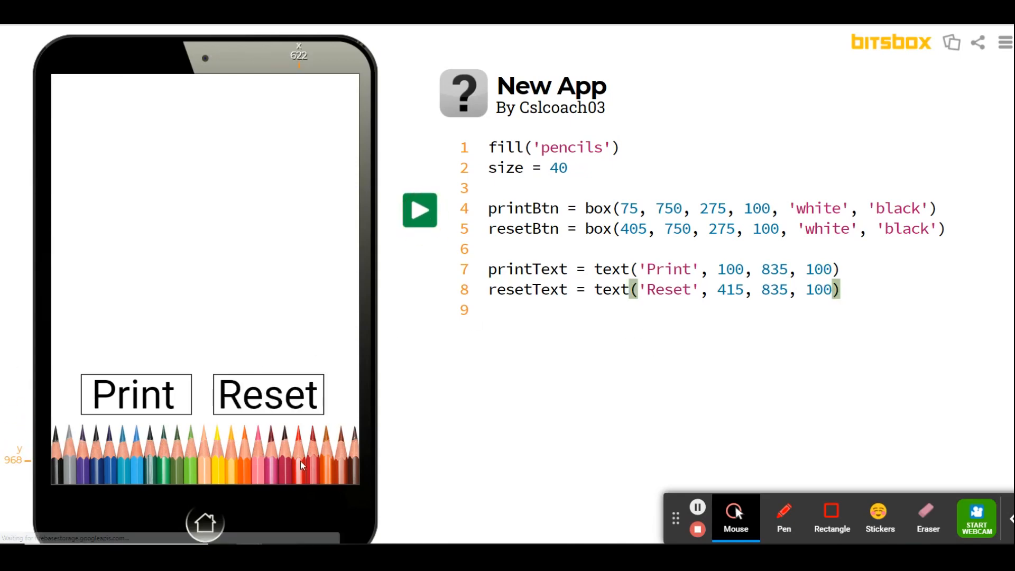